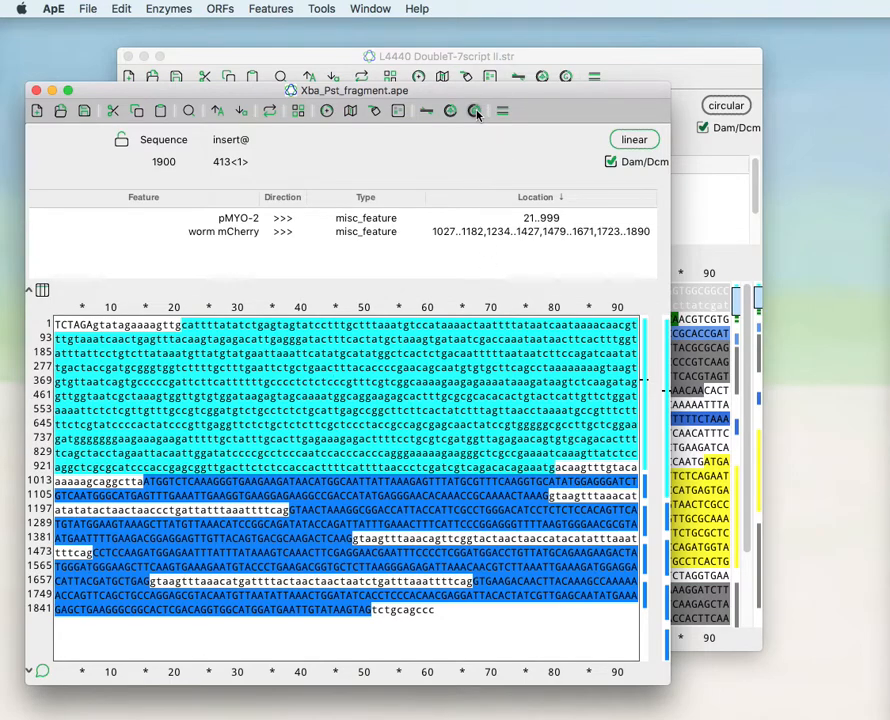
mouse_move(471, 111)
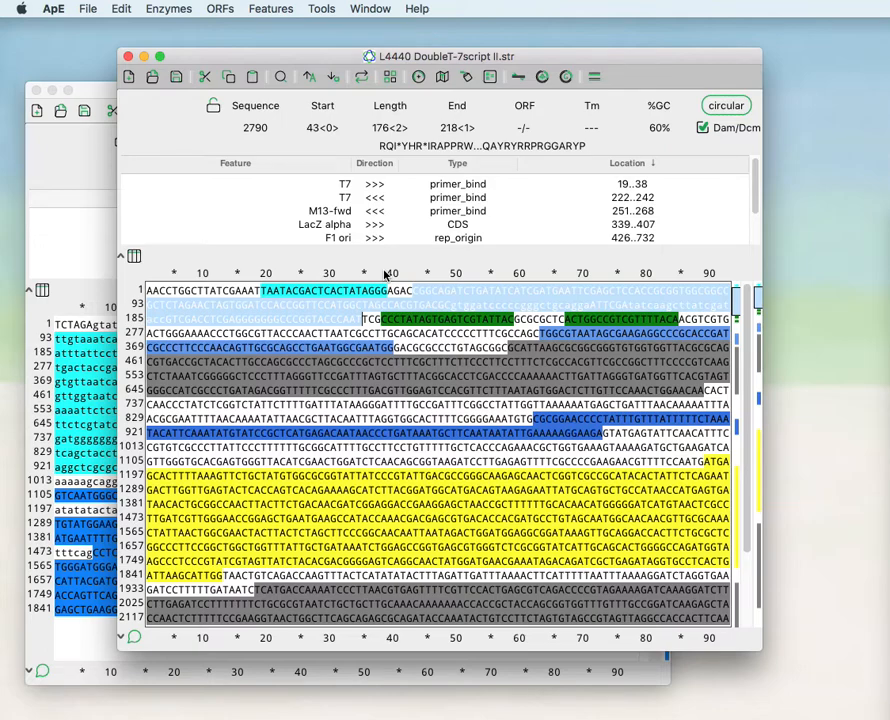
mouse_move(580, 167)
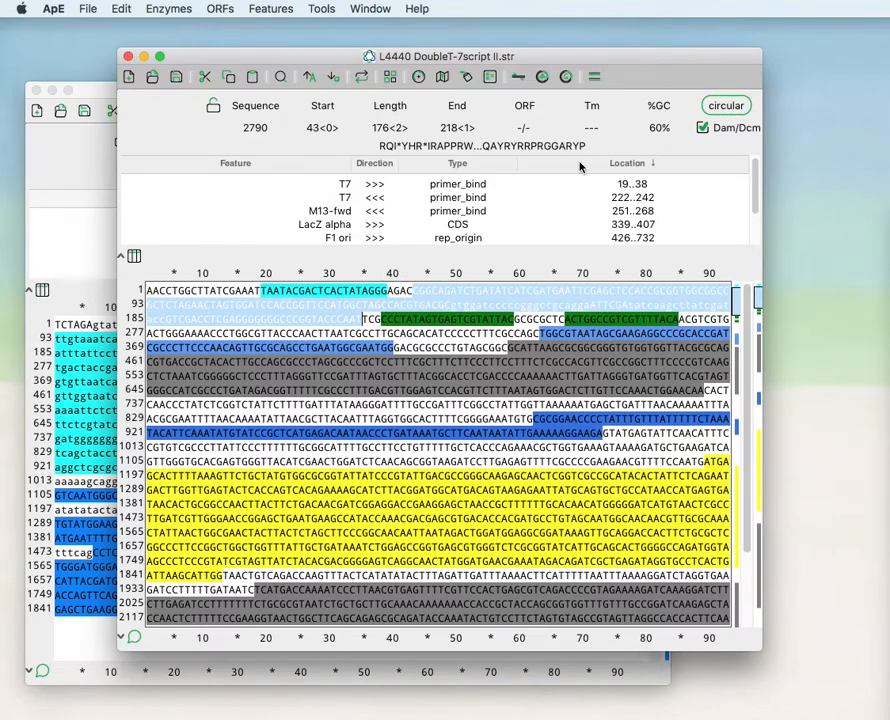
mouse_move(564, 76)
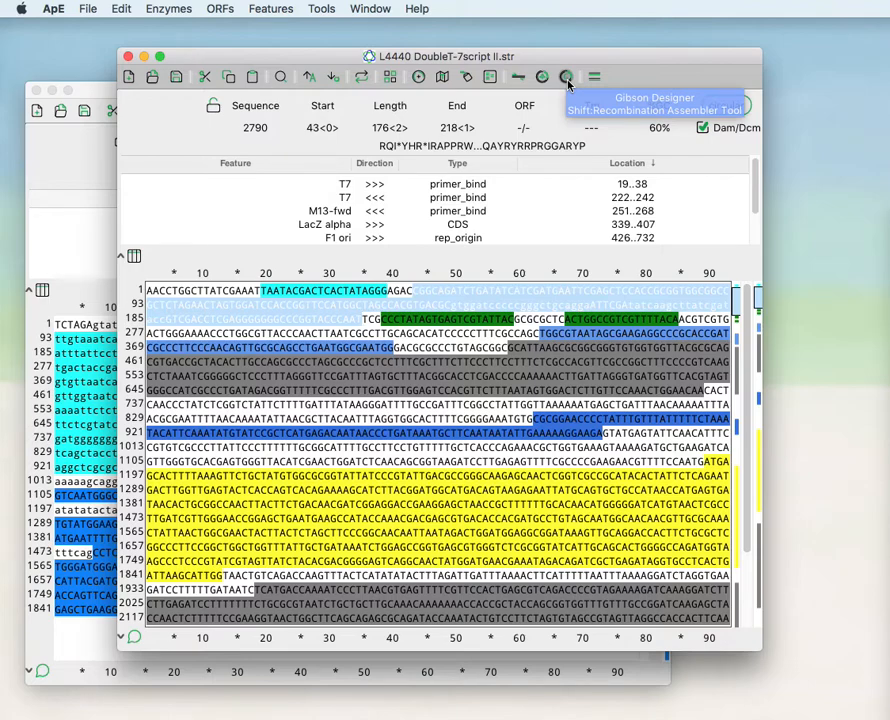
Step: Start a Gibson assembly with L4440 DoubleT-7script II as the first fragment, region 43–218
click(320, 8)
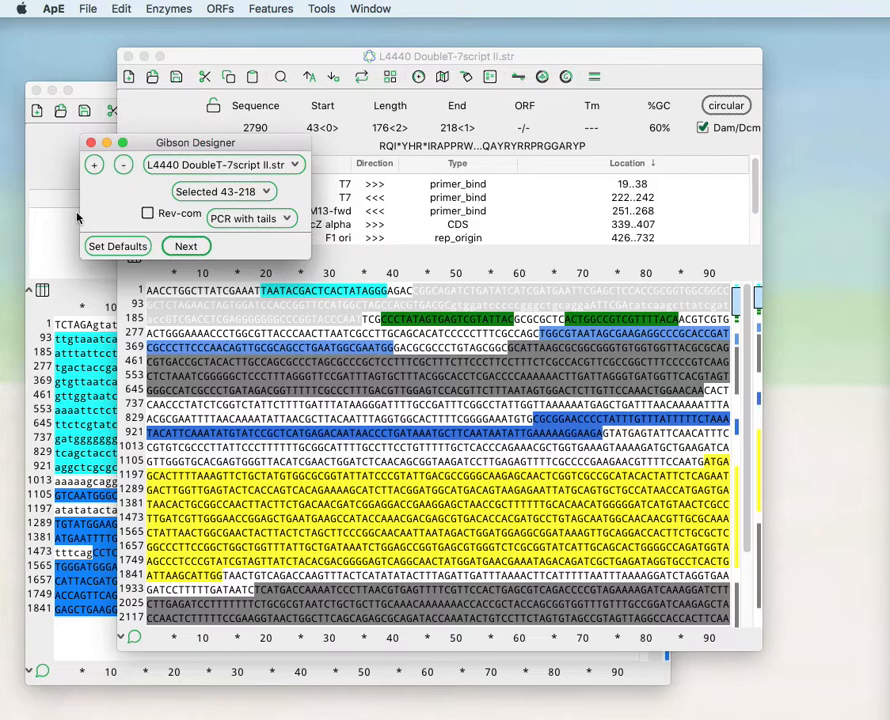
mouse_move(104, 186)
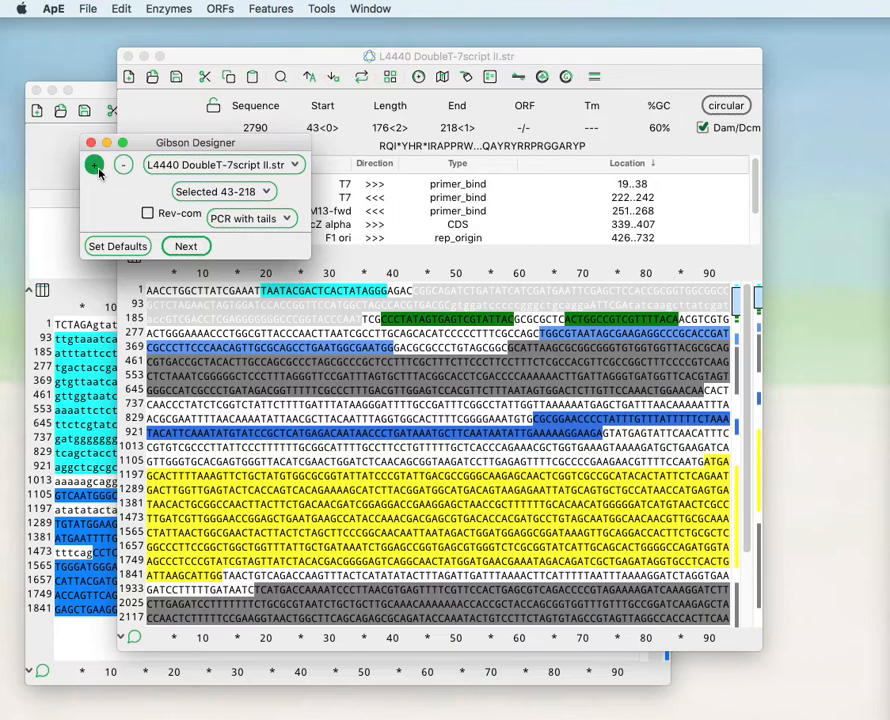
click(122, 164)
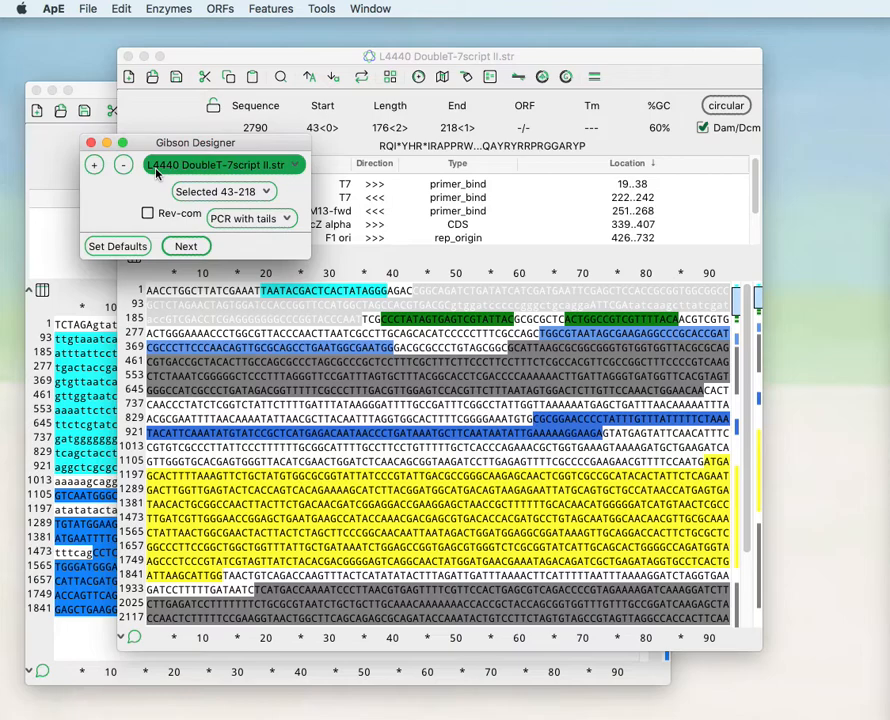
Step: Use all of L4440 except the selected region (219–42), amplified by PCR with tails
click(224, 191)
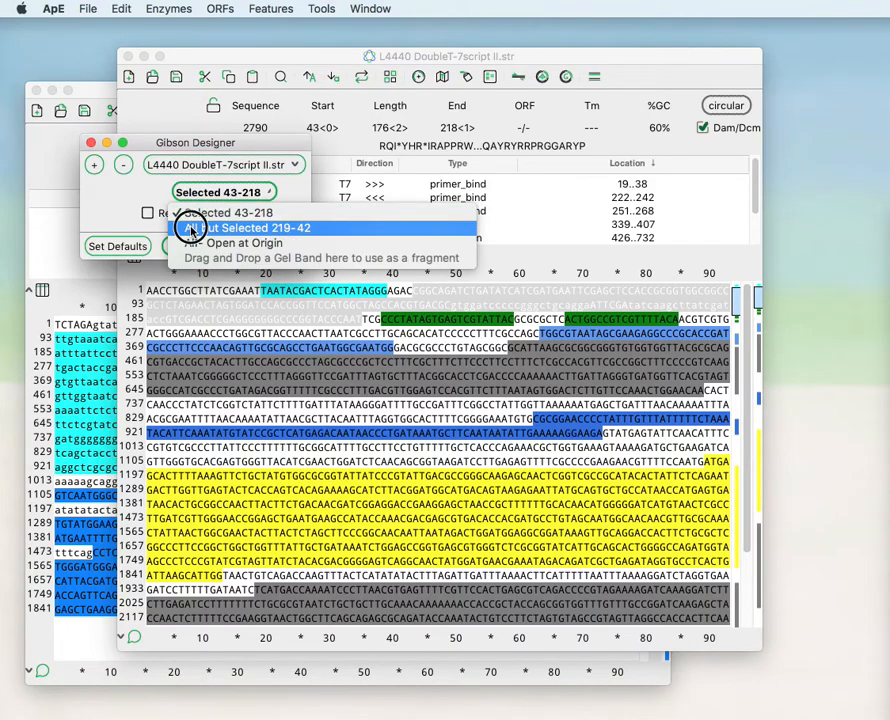
click(250, 228)
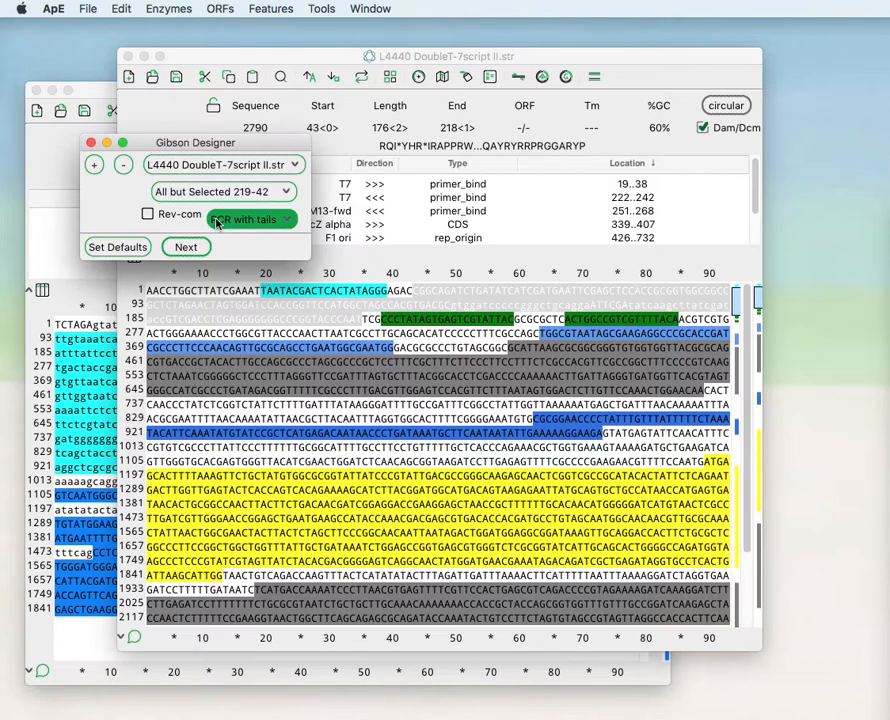
click(250, 219)
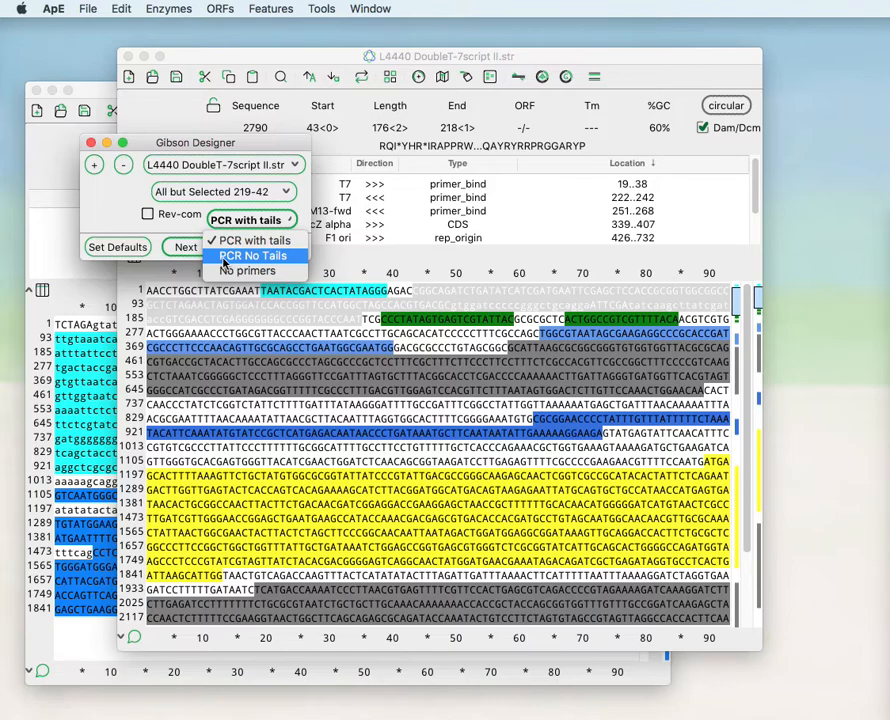
mouse_move(250, 271)
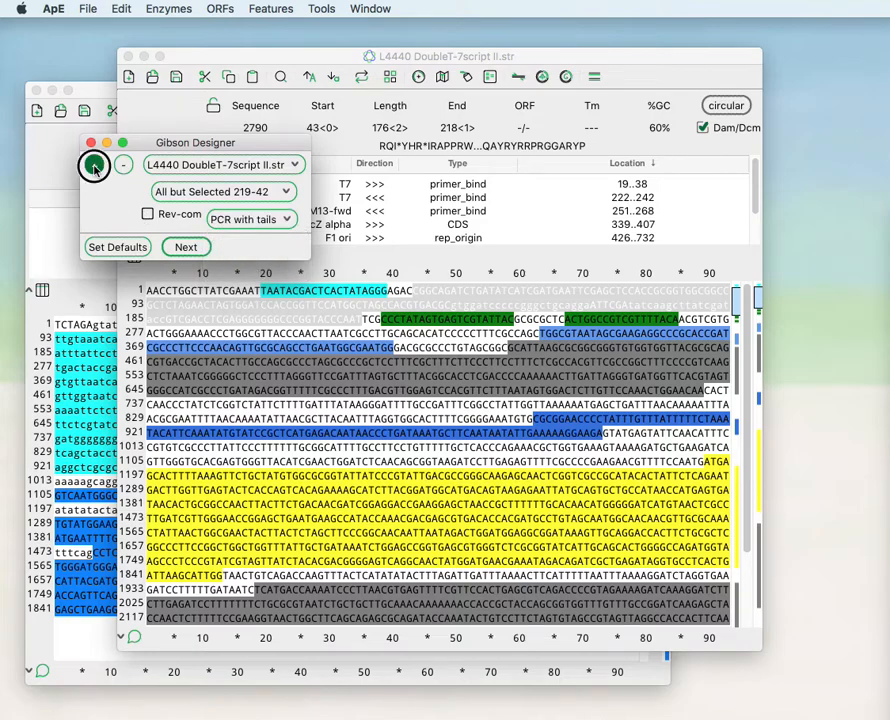
Step: Add Xba_Pst_fragment.ape as a second fragment using its whole sequence, PCR with tails
click(94, 164)
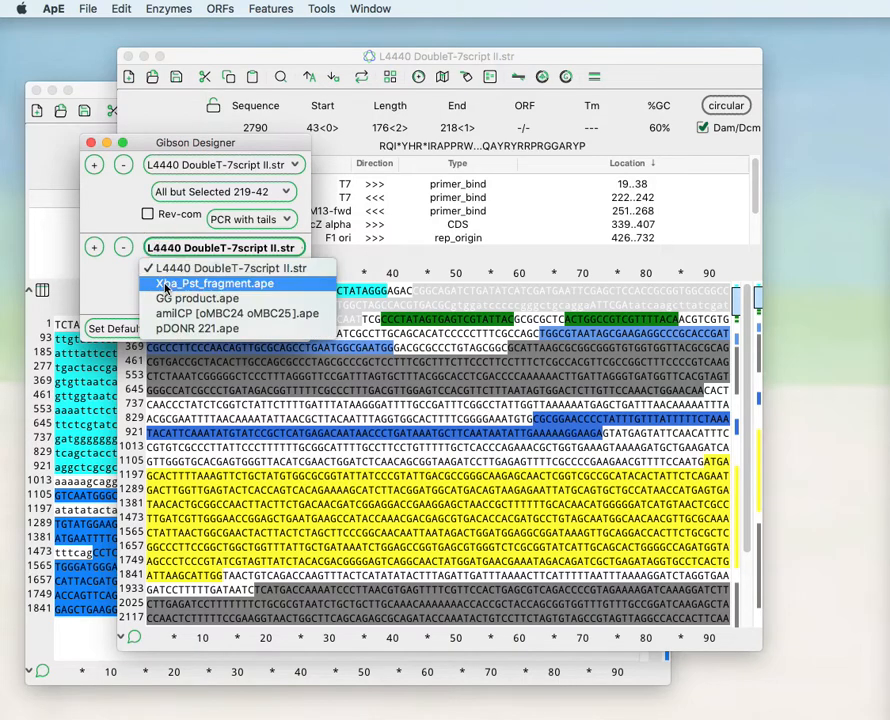
click(213, 282)
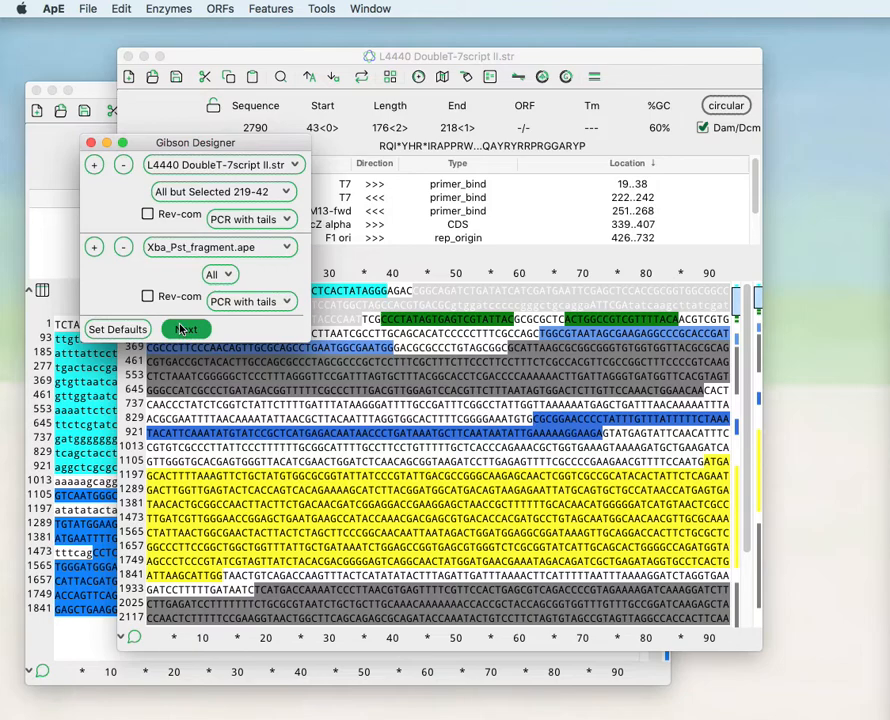
Step: Show the L4440–Xba_Pst junction primers primer1_rev and primer2_fwd at 59.2°C and select a name to edit
click(186, 329)
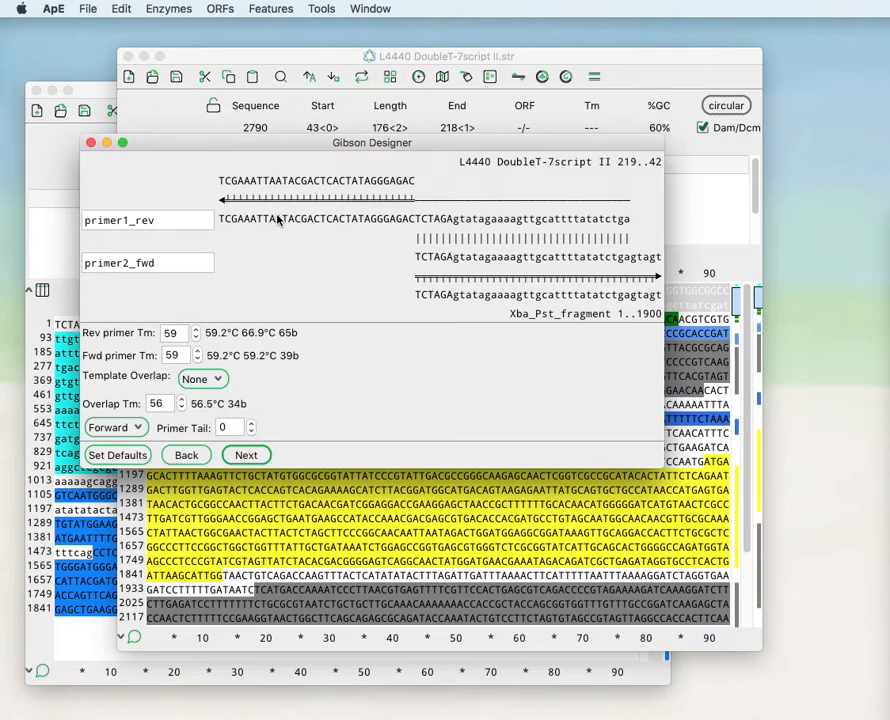
mouse_move(407, 233)
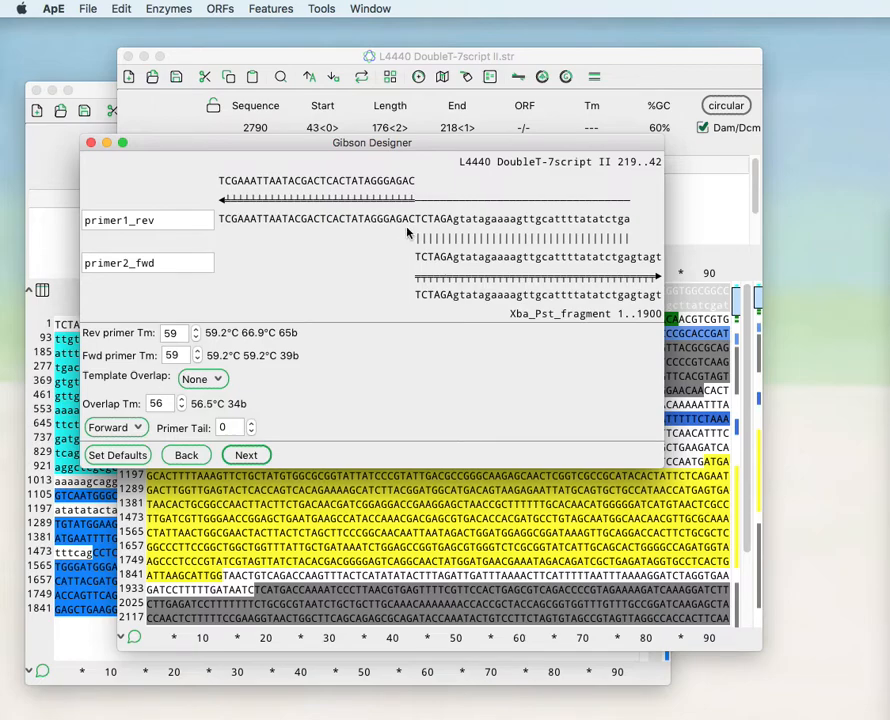
mouse_move(445, 184)
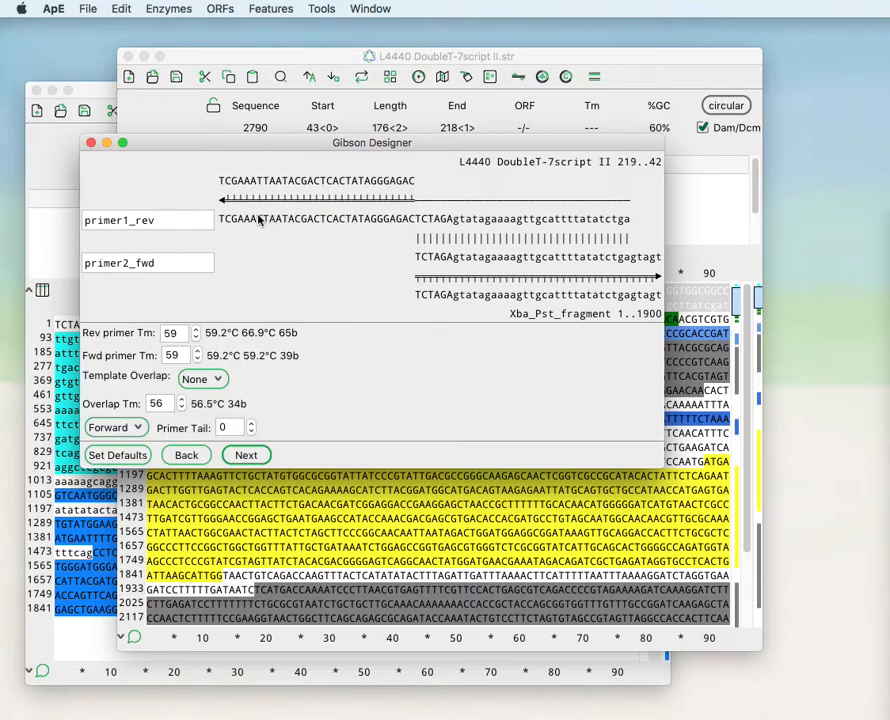
mouse_move(367, 213)
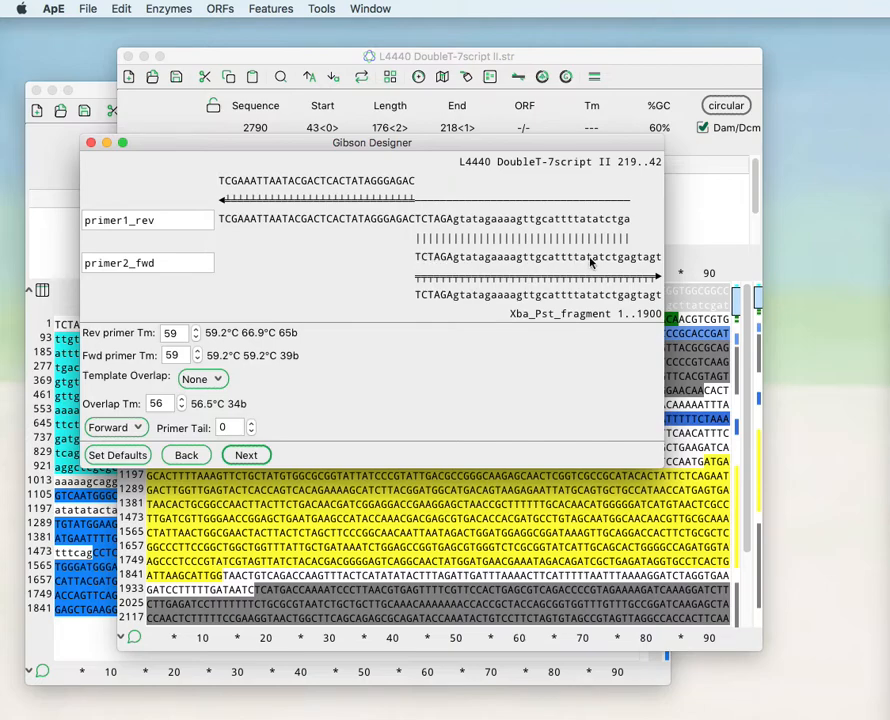
mouse_move(325, 185)
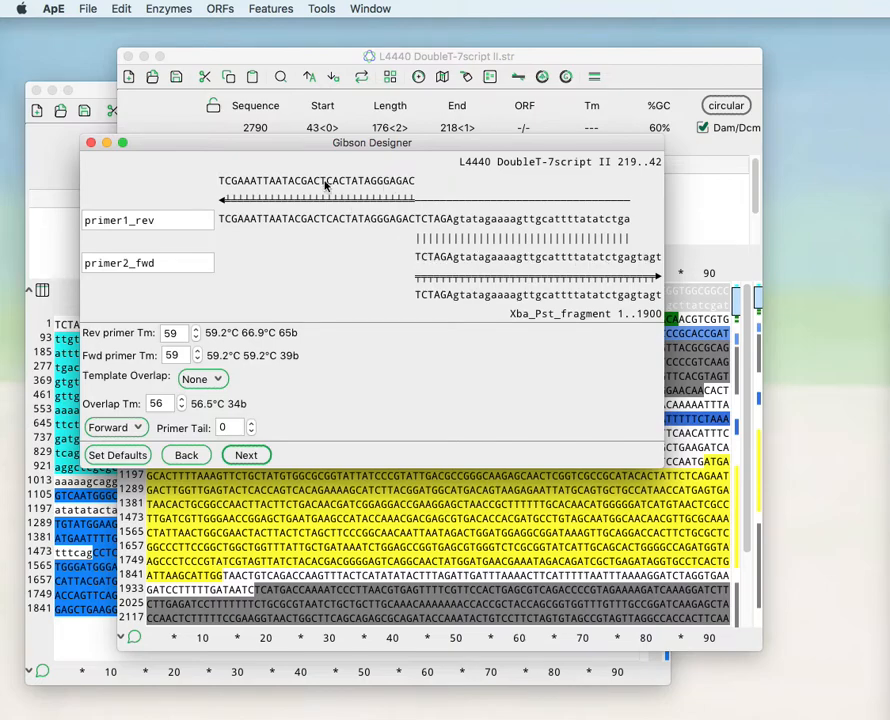
mouse_move(416, 293)
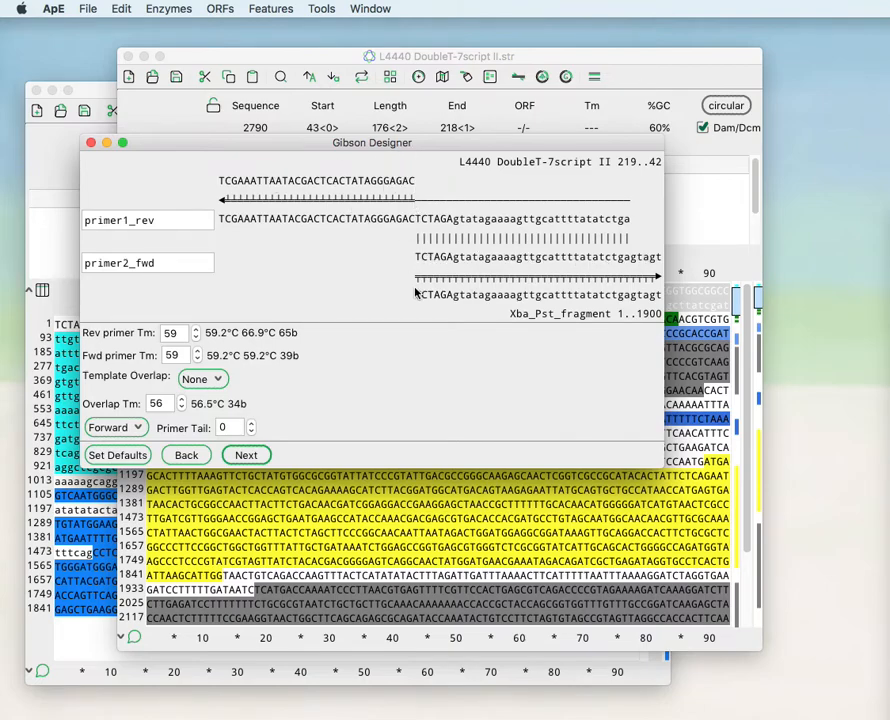
click(160, 219)
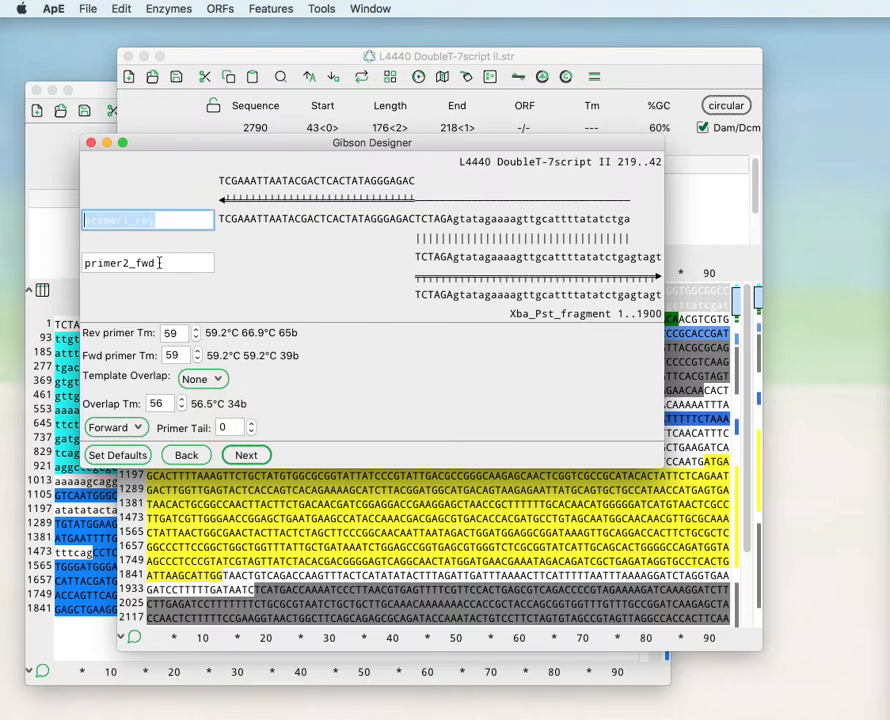
click(147, 262)
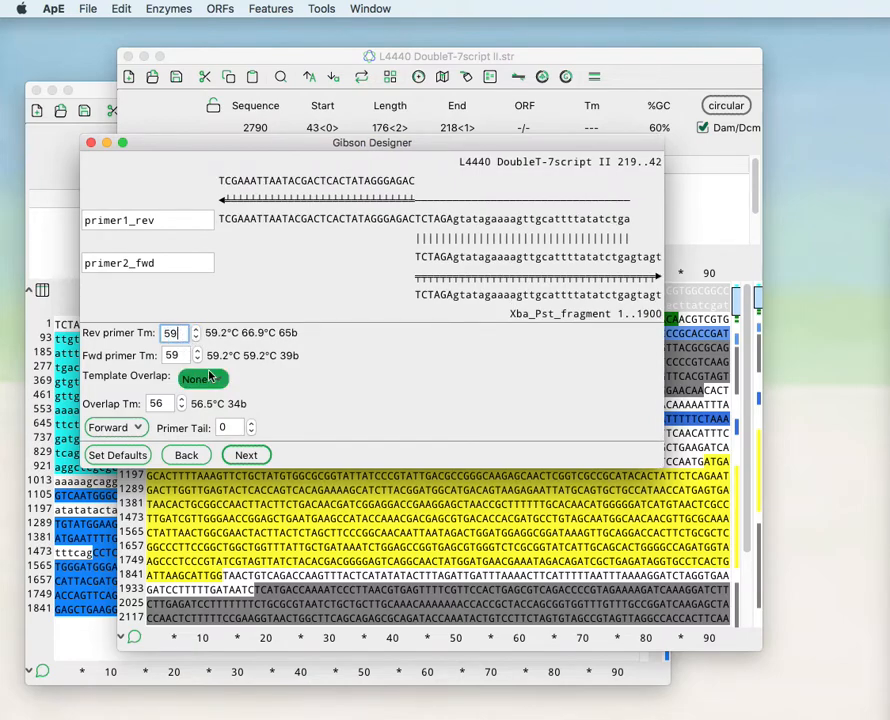
Step: Try adding extra GGG bases between the fragments, then revert to no extra overlap sequence
click(202, 378)
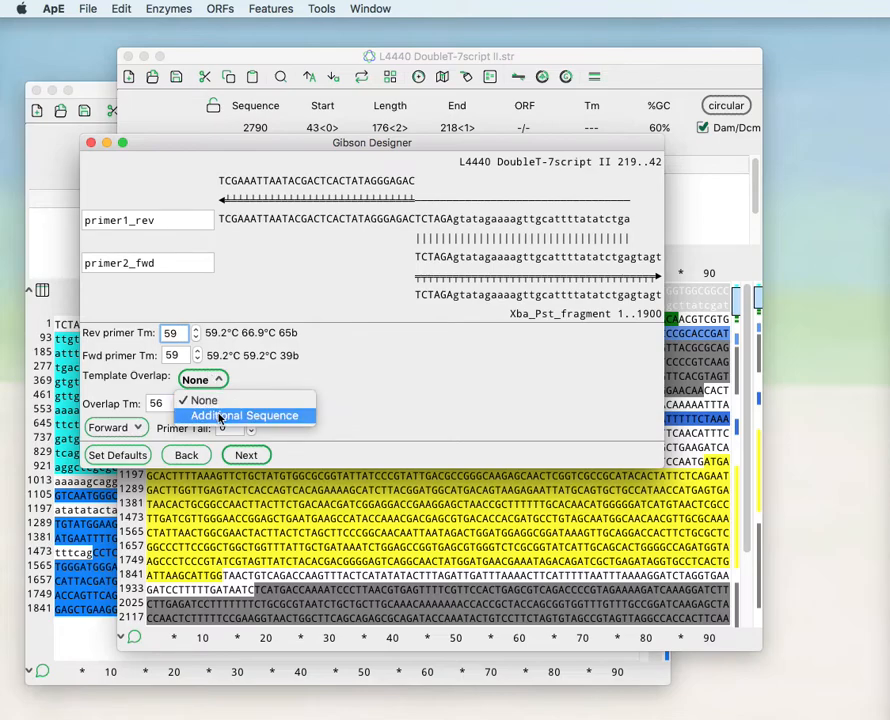
click(244, 415)
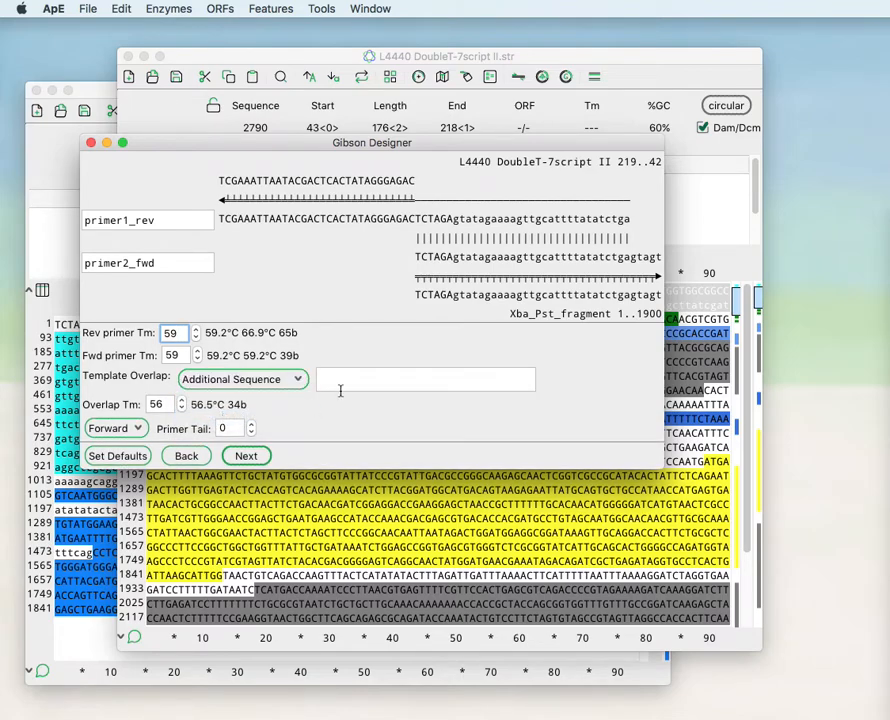
text(G)
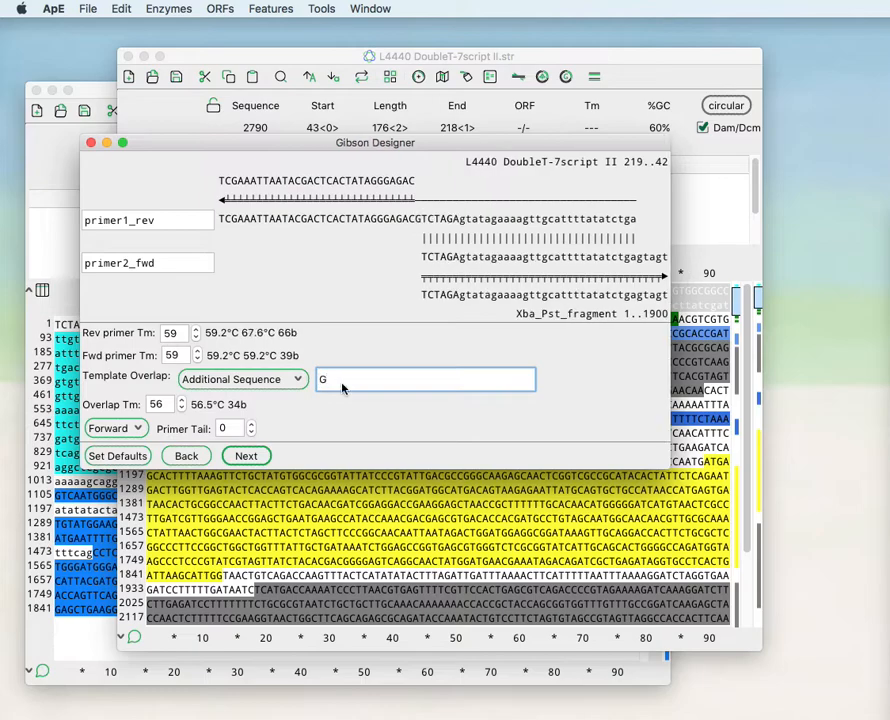
text(GG)
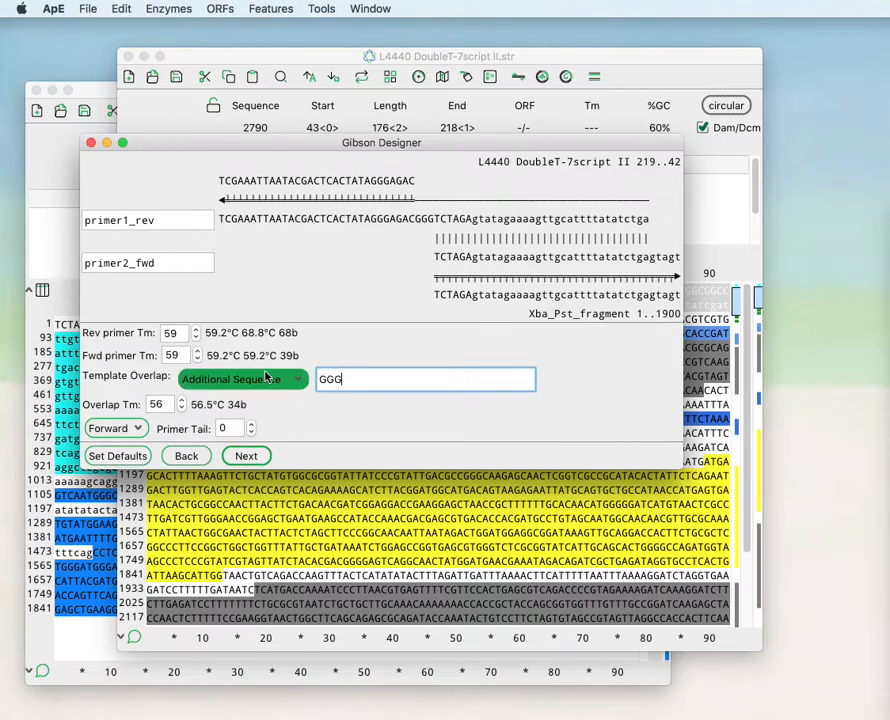
click(240, 379)
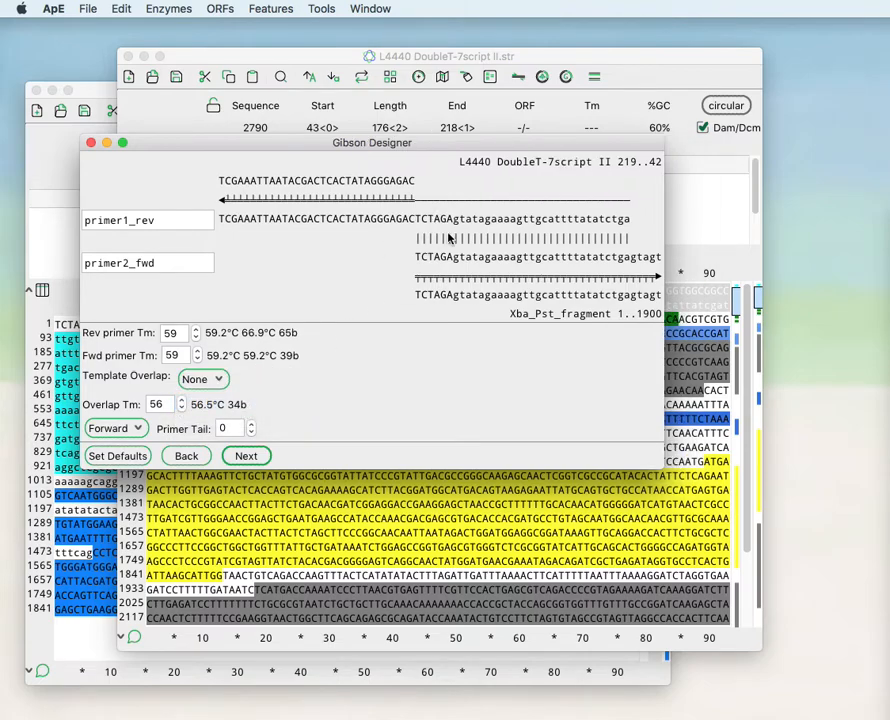
mouse_move(386, 186)
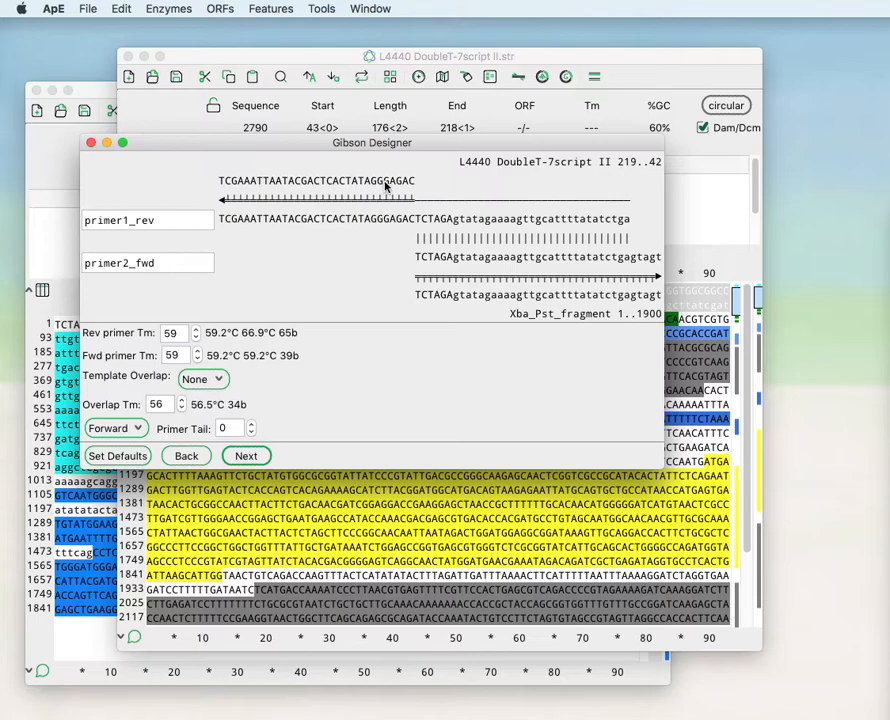
mouse_move(310, 347)
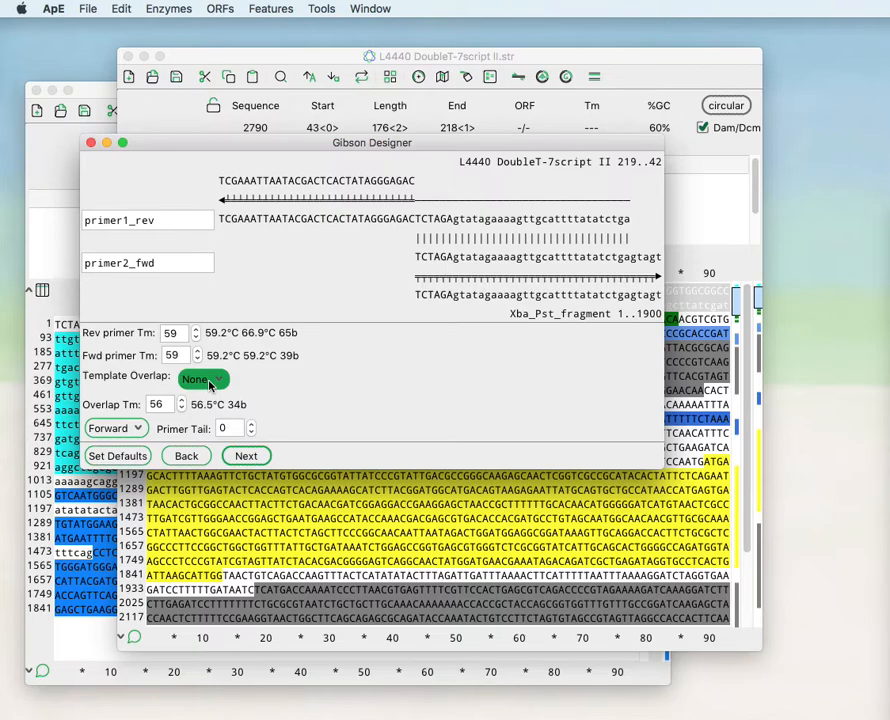
mouse_move(186, 394)
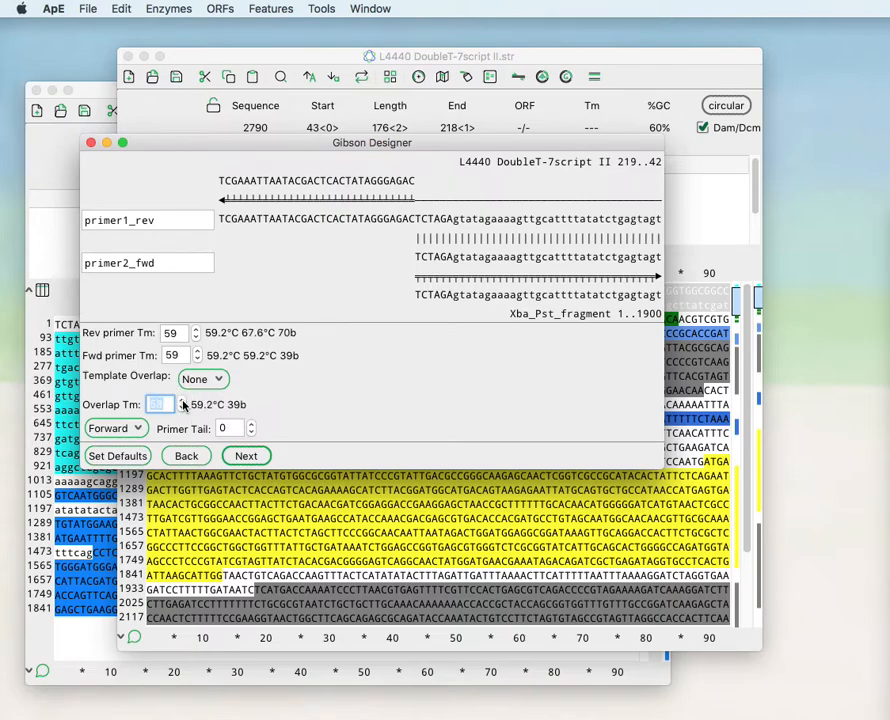
Step: Nudge the overlap Tm and set the overlap direction to Reverse, putting the 70-base overlap on primer2_fwd
click(176, 407)
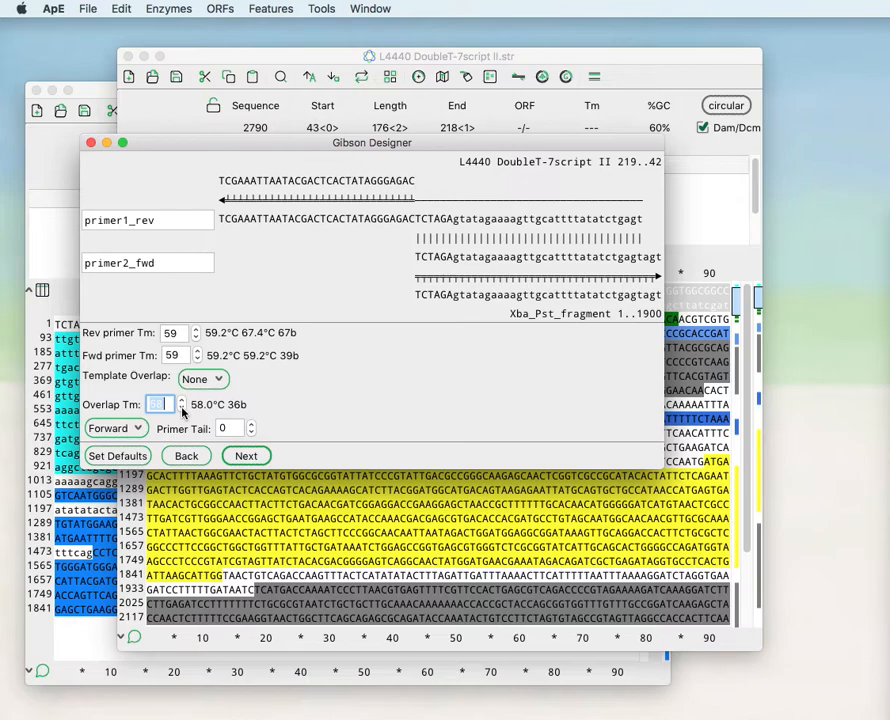
click(183, 410)
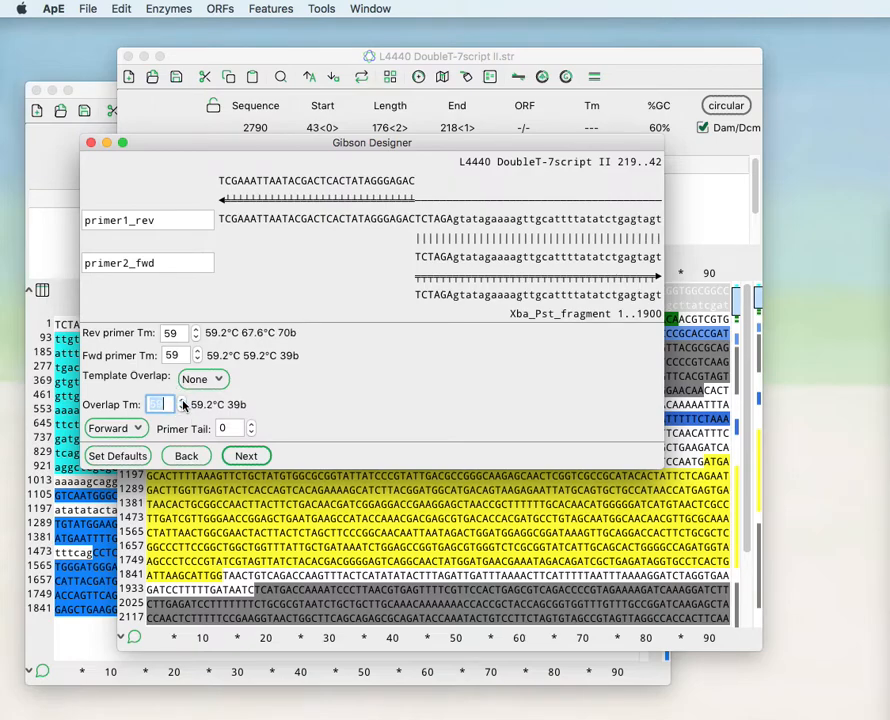
click(115, 427)
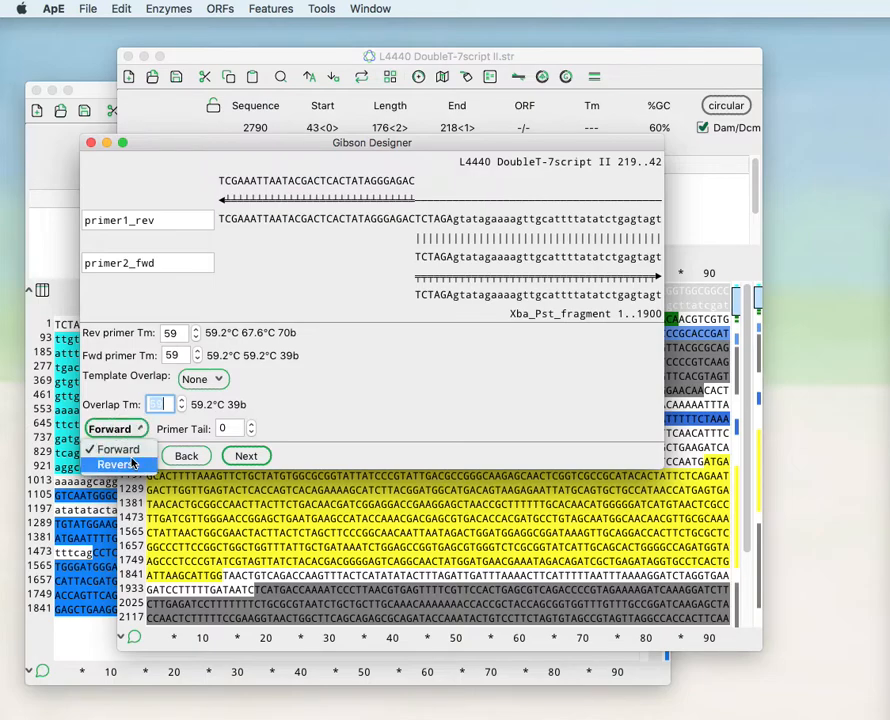
click(116, 464)
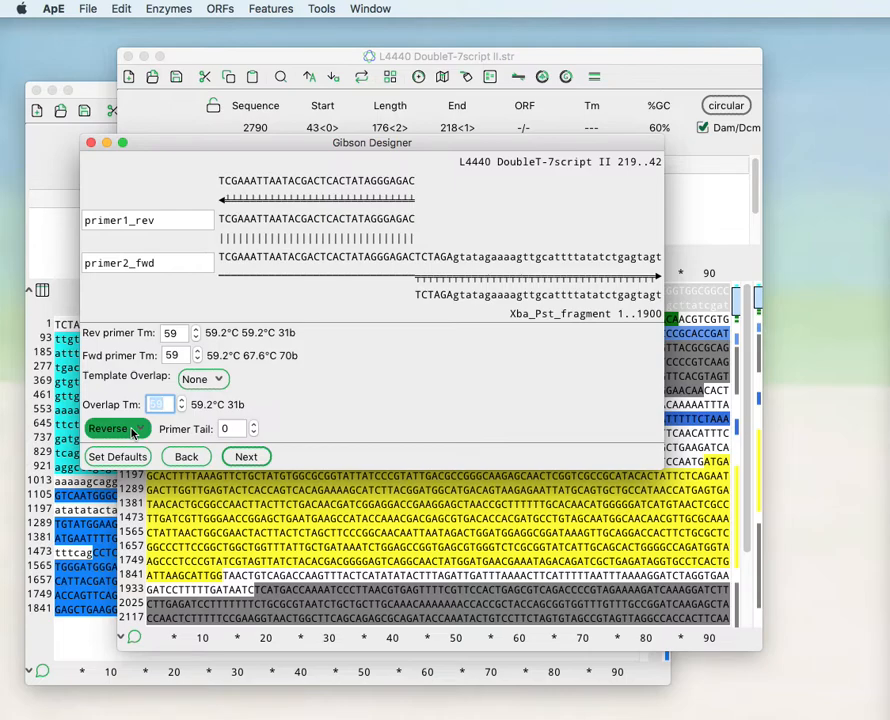
click(118, 428)
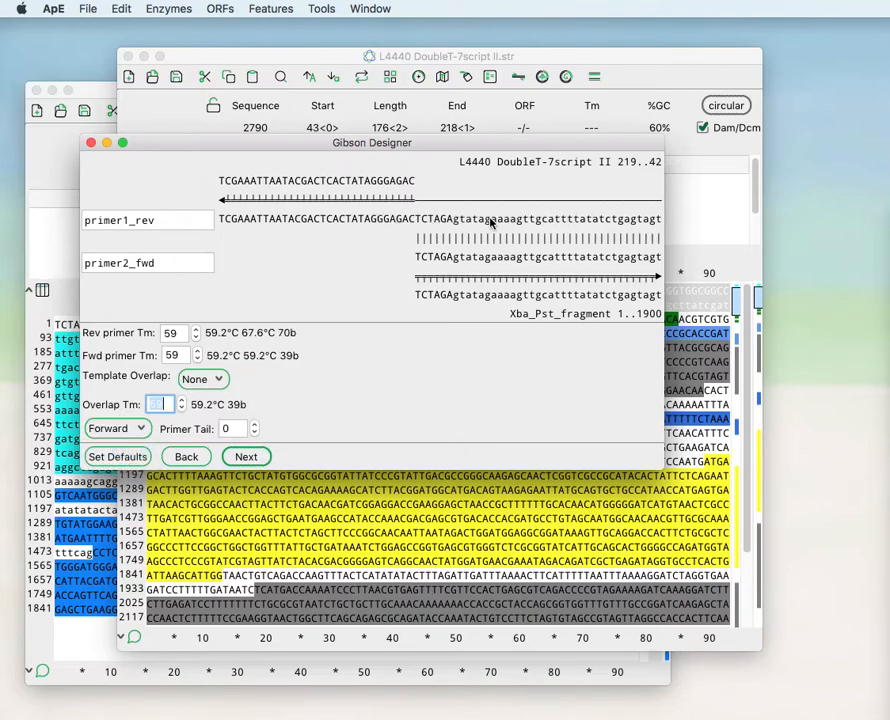
click(117, 428)
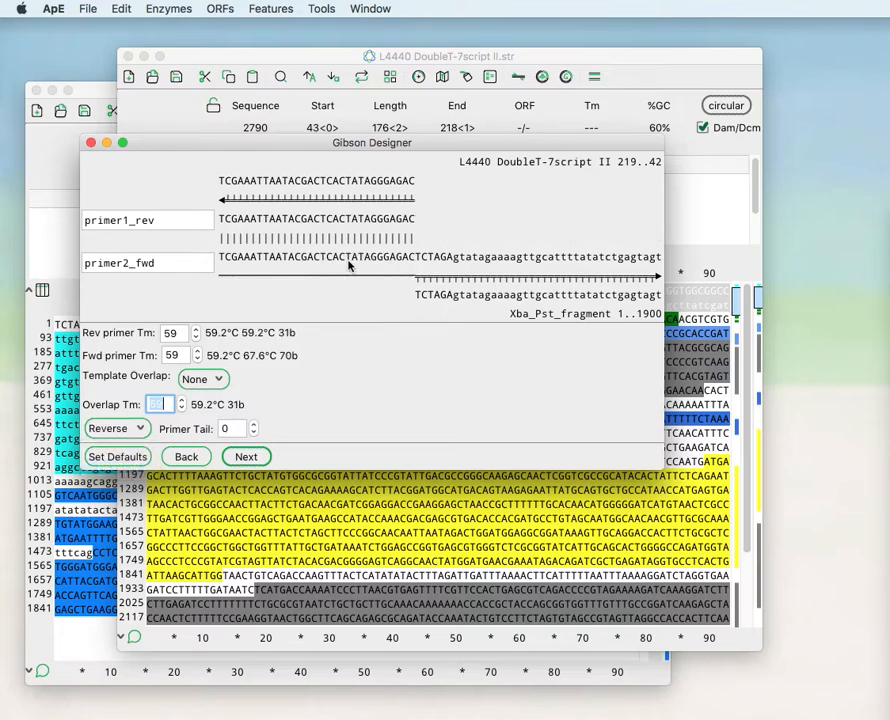
mouse_move(418, 265)
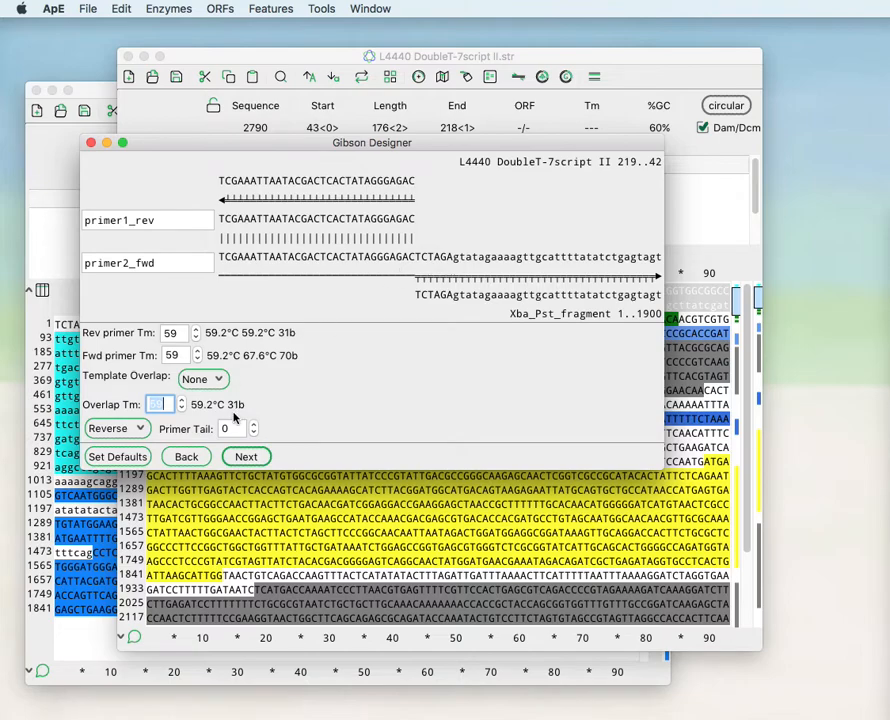
Step: Add a primer tail so the 33-base overlap splits between primers: 49 b reverse, 54 b forward
click(253, 423)
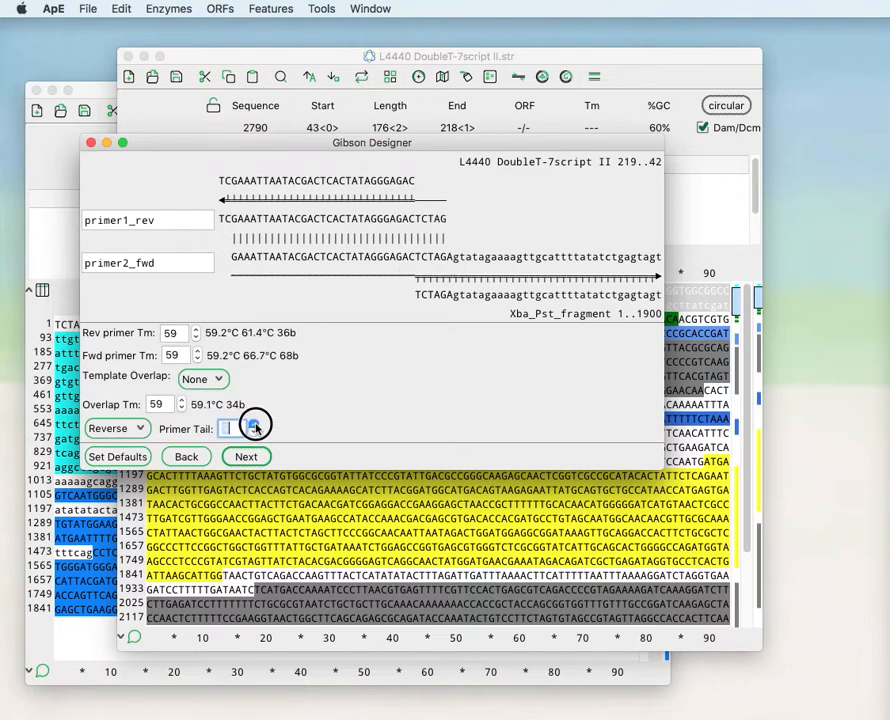
click(235, 426)
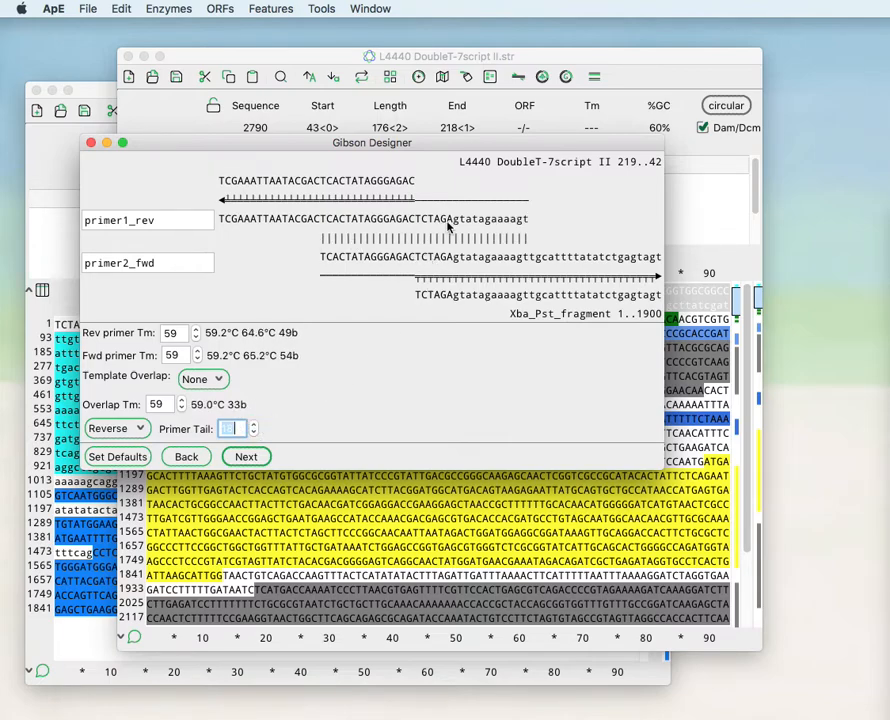
mouse_move(314, 351)
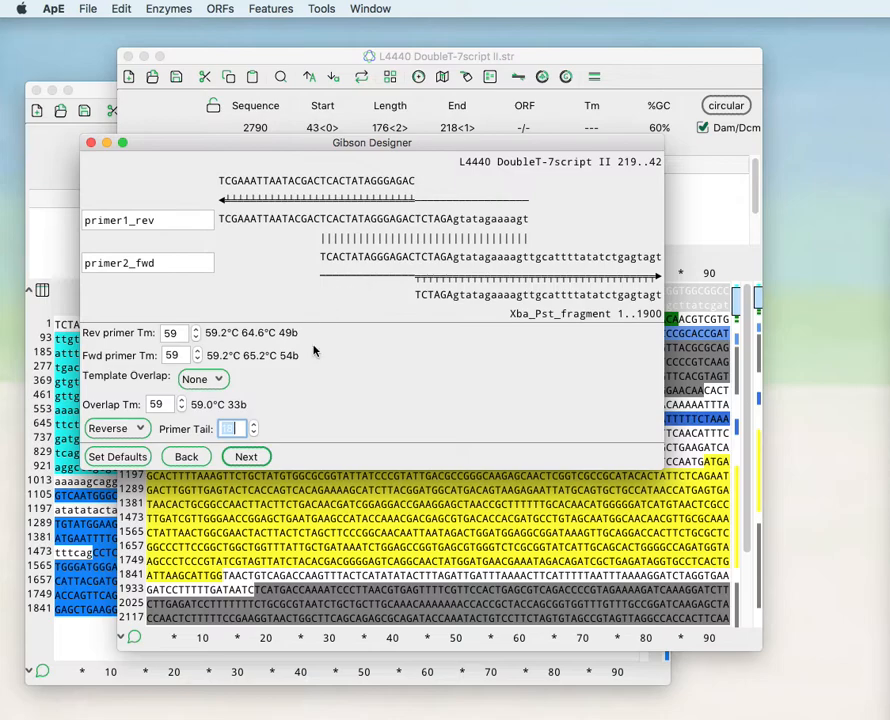
mouse_move(280, 428)
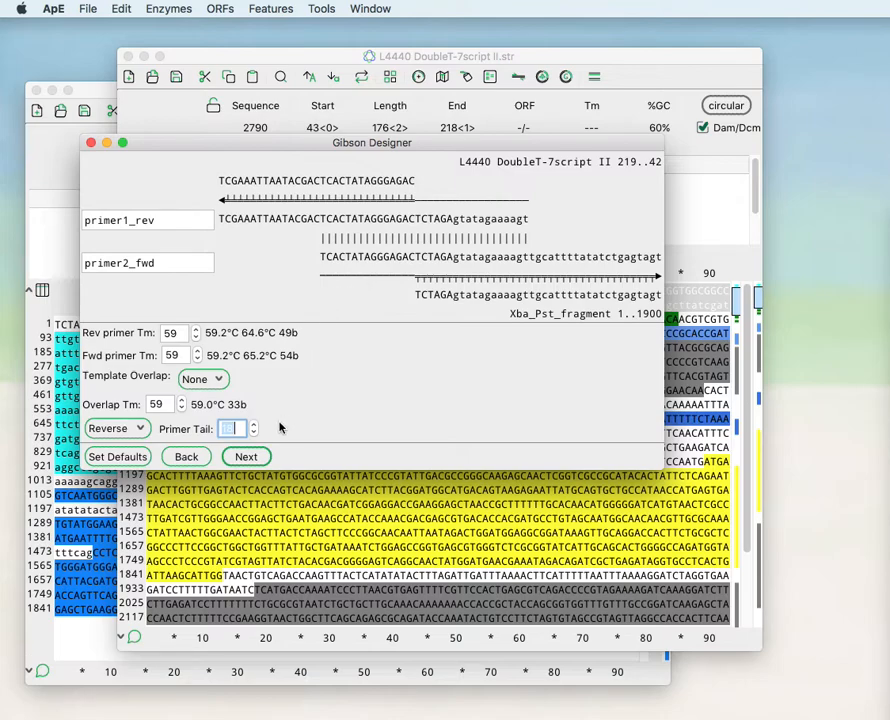
Step: Check the second junction, return to the first with an 8-base tail, and bring up the design defaults
click(246, 456)
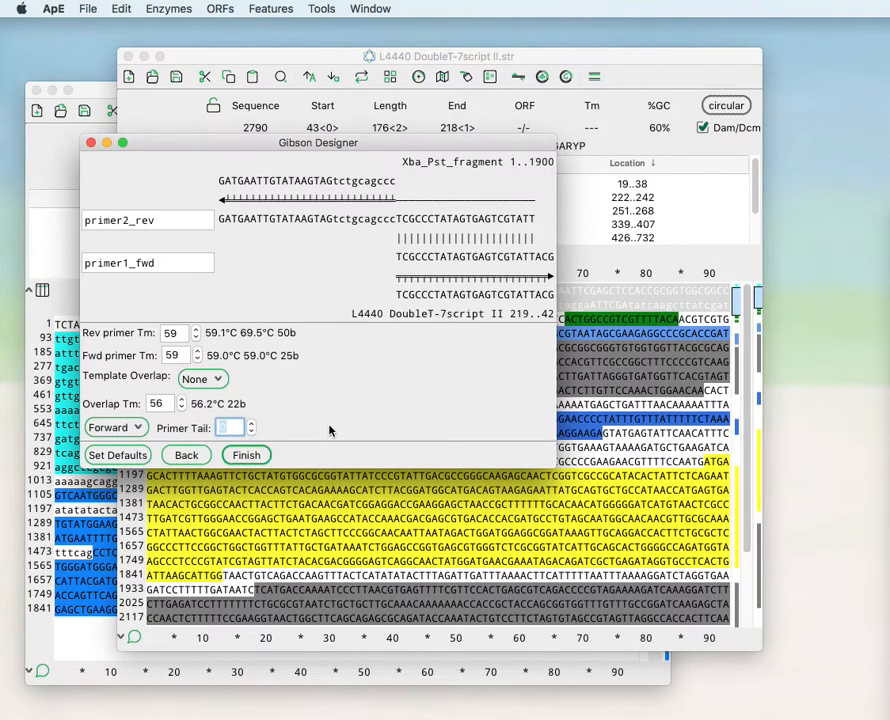
mouse_move(290, 238)
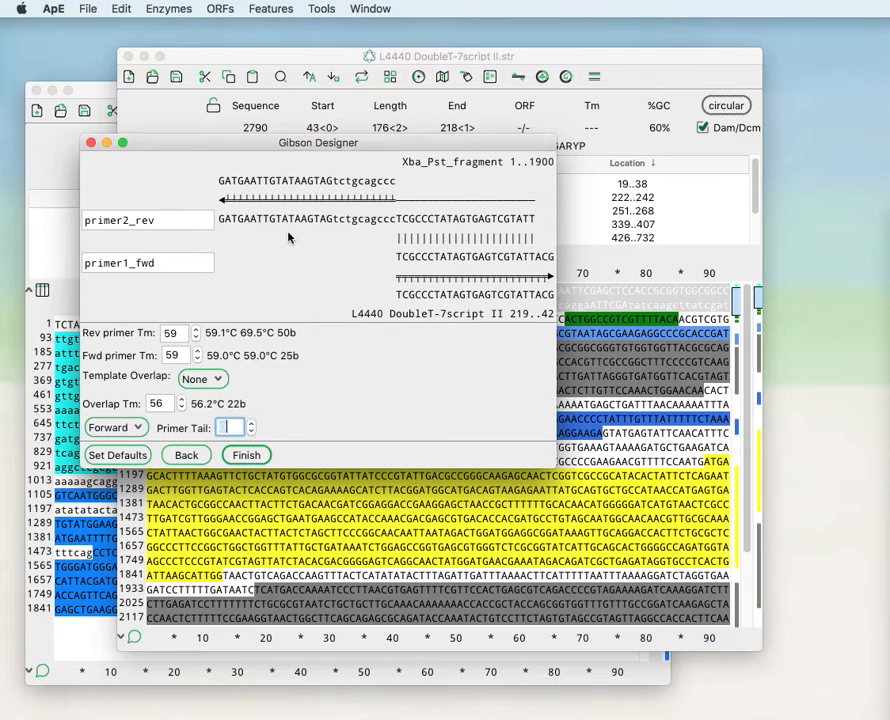
mouse_move(294, 248)
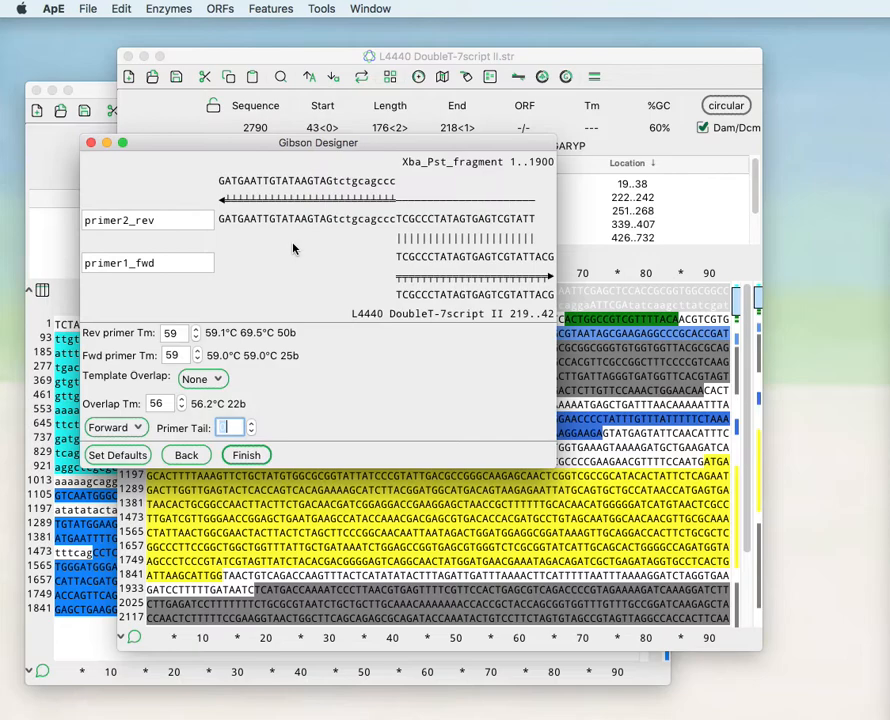
click(247, 455)
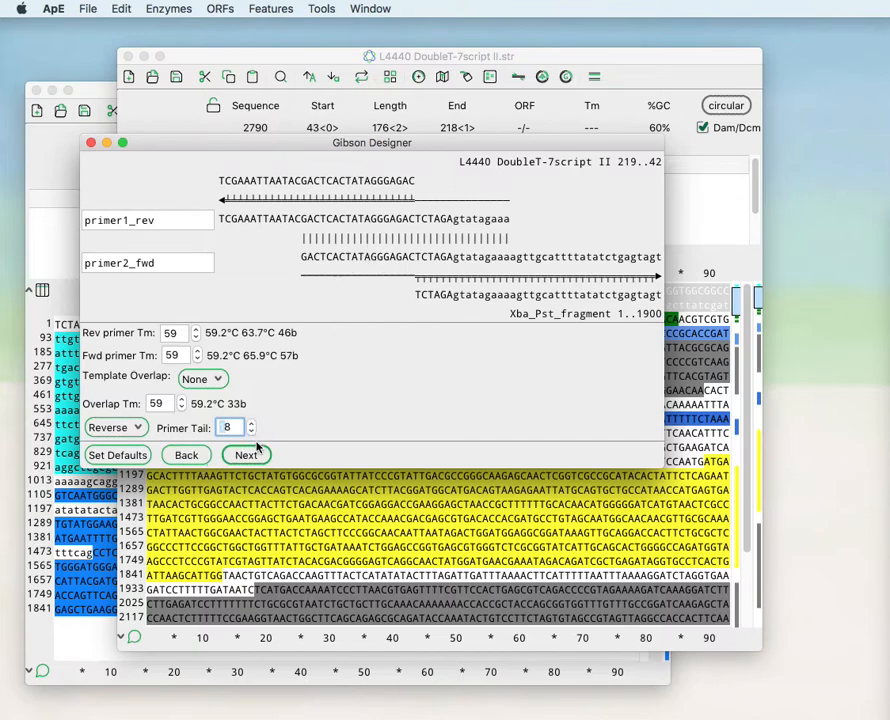
click(245, 455)
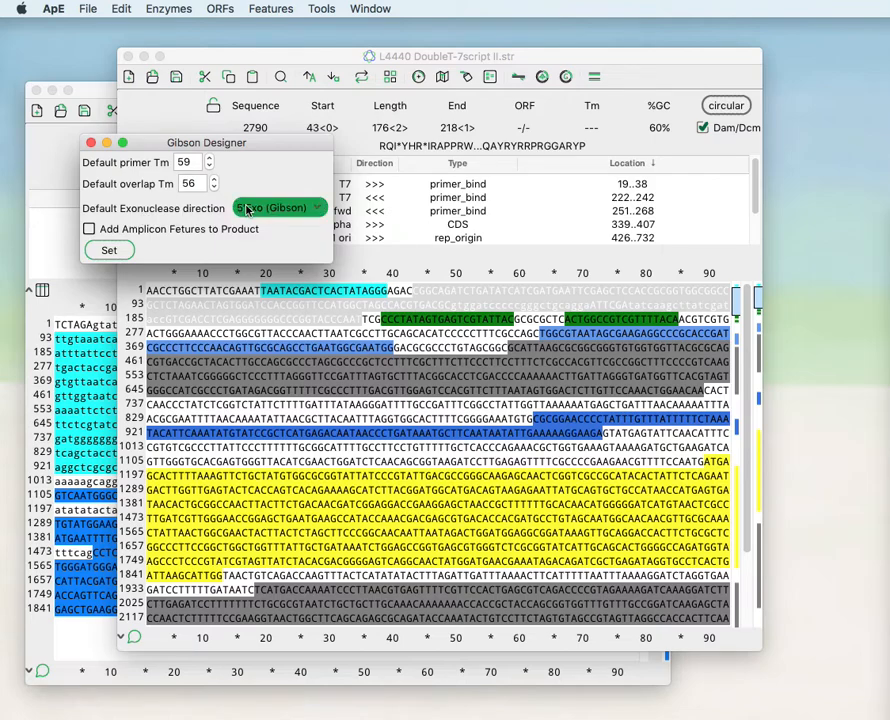
Step: Keep 5' Exo (Gibson) as the default exonuclease direction and apply the defaults
click(280, 207)
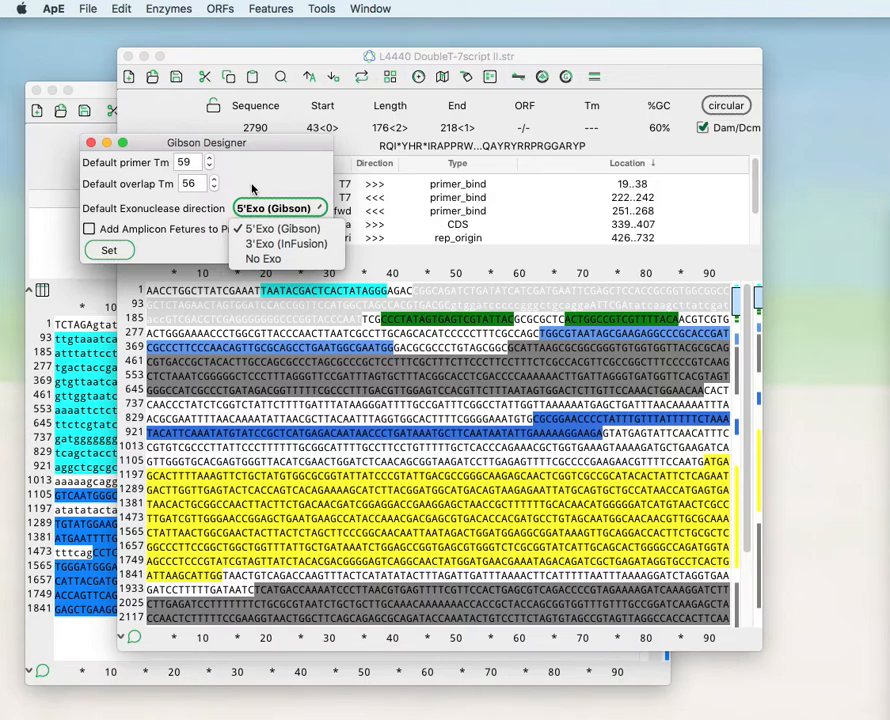
mouse_move(235, 184)
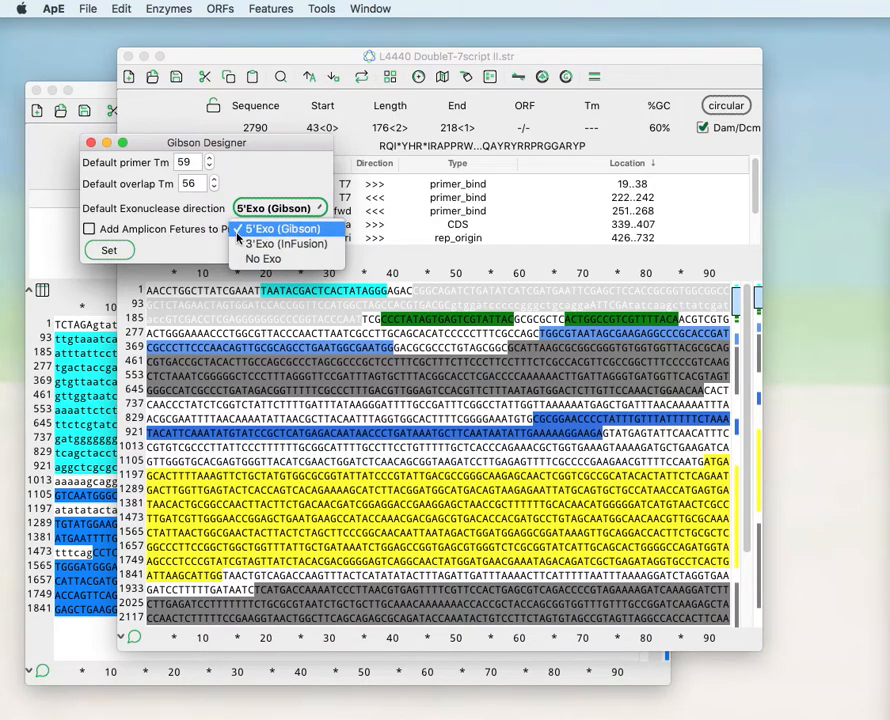
click(280, 229)
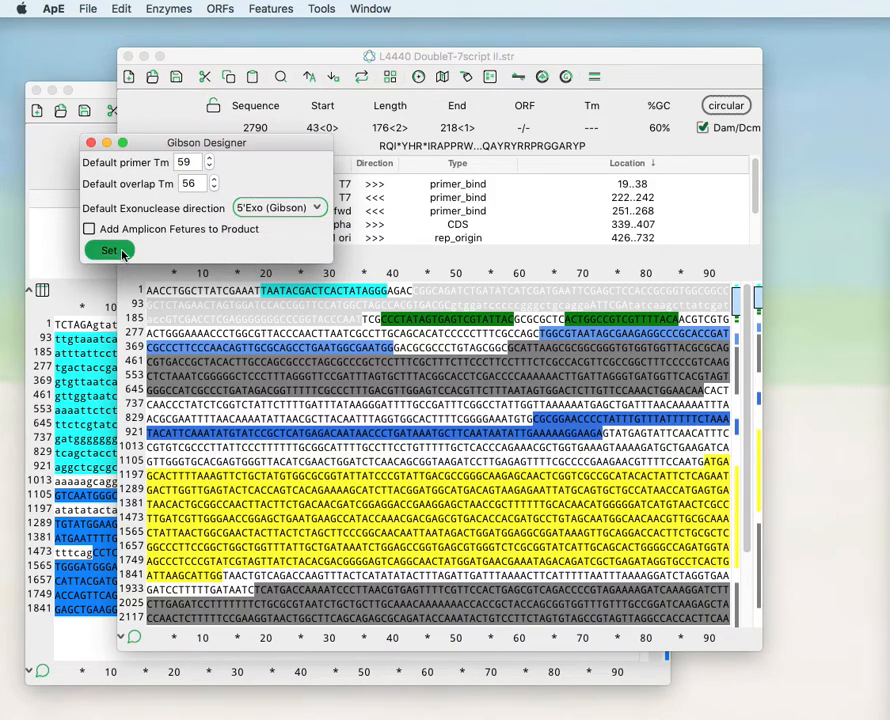
click(108, 251)
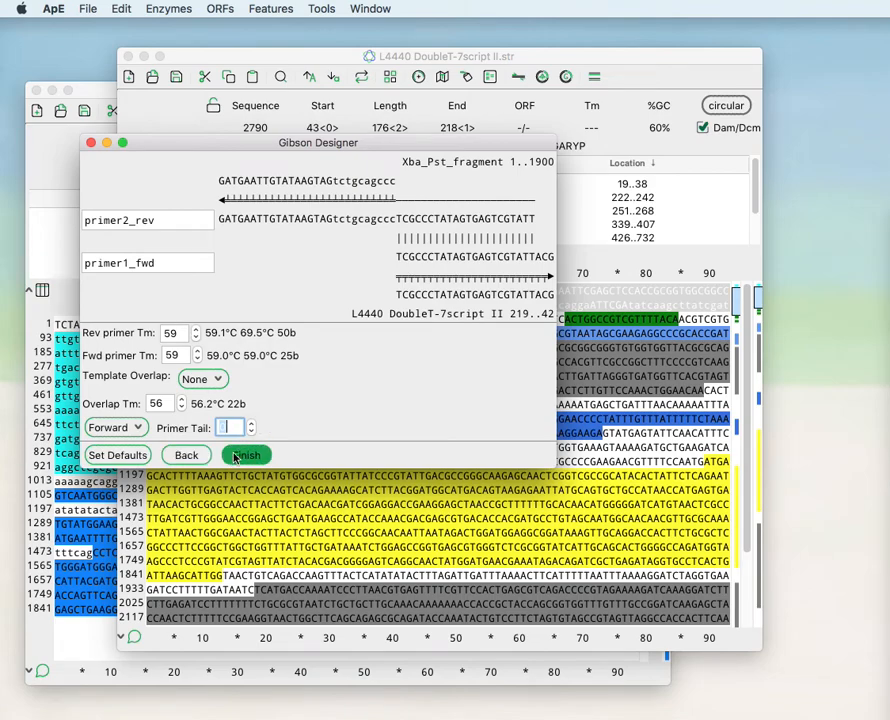
Step: Finish the design to build the 4514 bp Gibson product New_DNA with its primer features
click(246, 455)
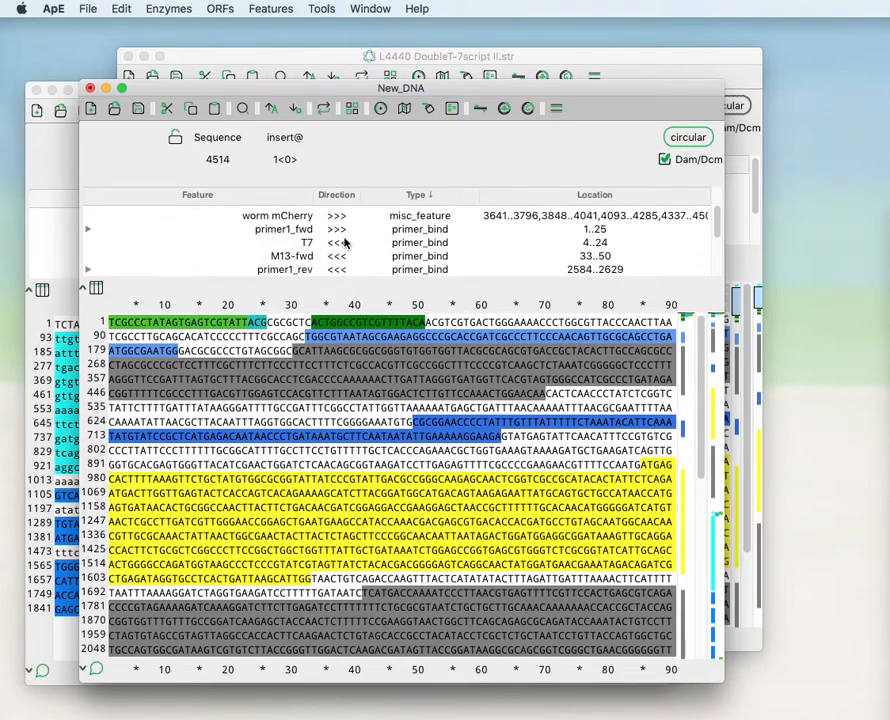
mouse_move(92, 231)
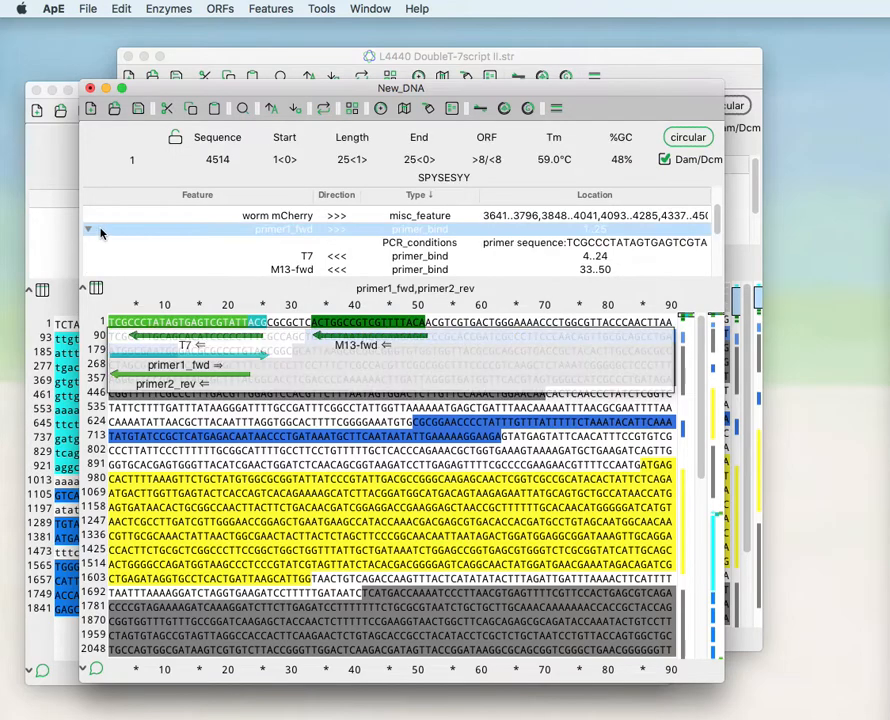
mouse_move(547, 250)
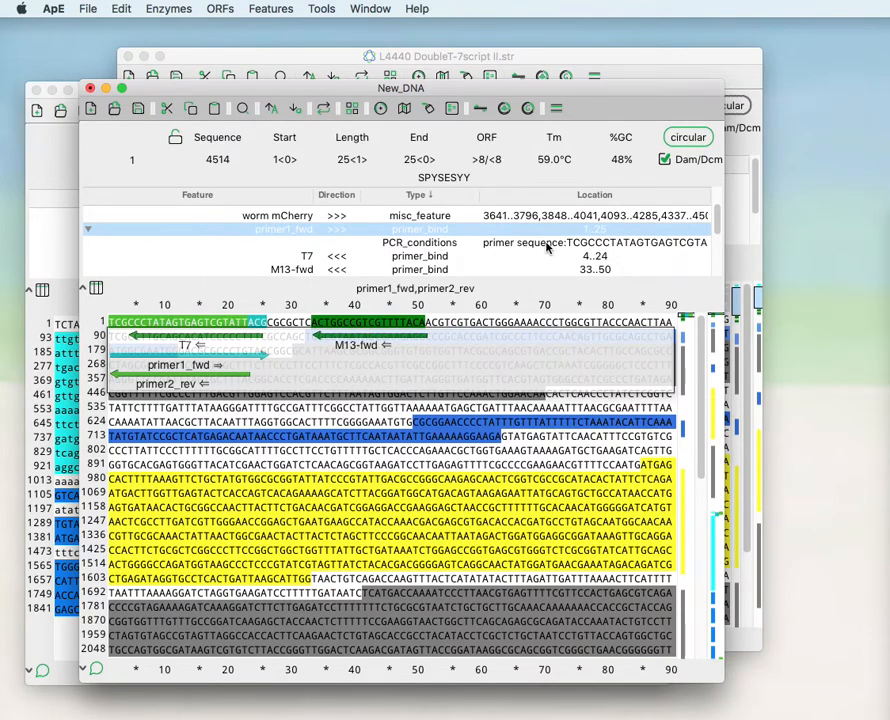
mouse_move(114, 243)
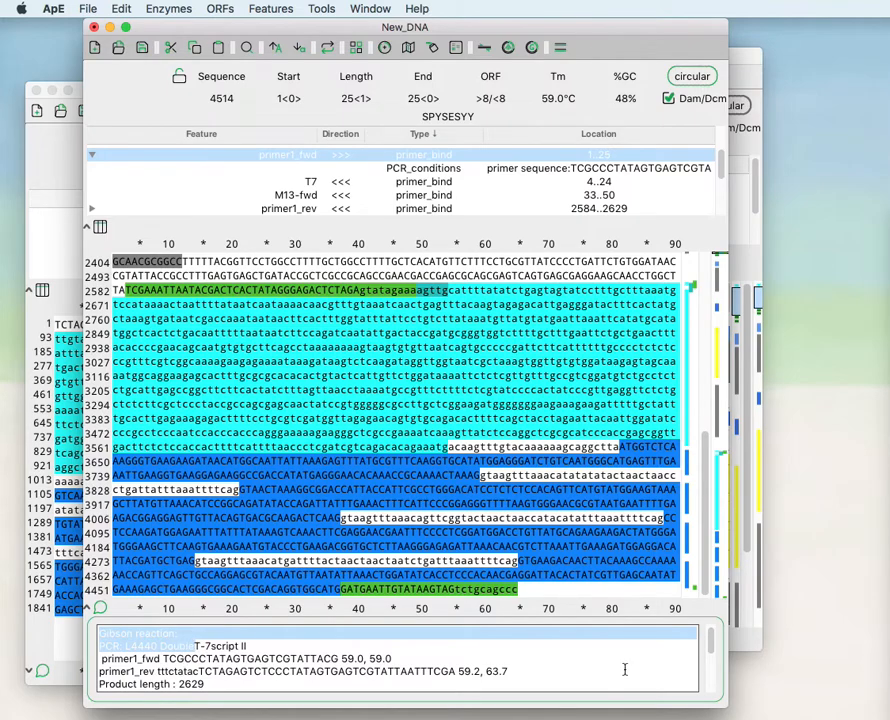
scroll(down, 3)
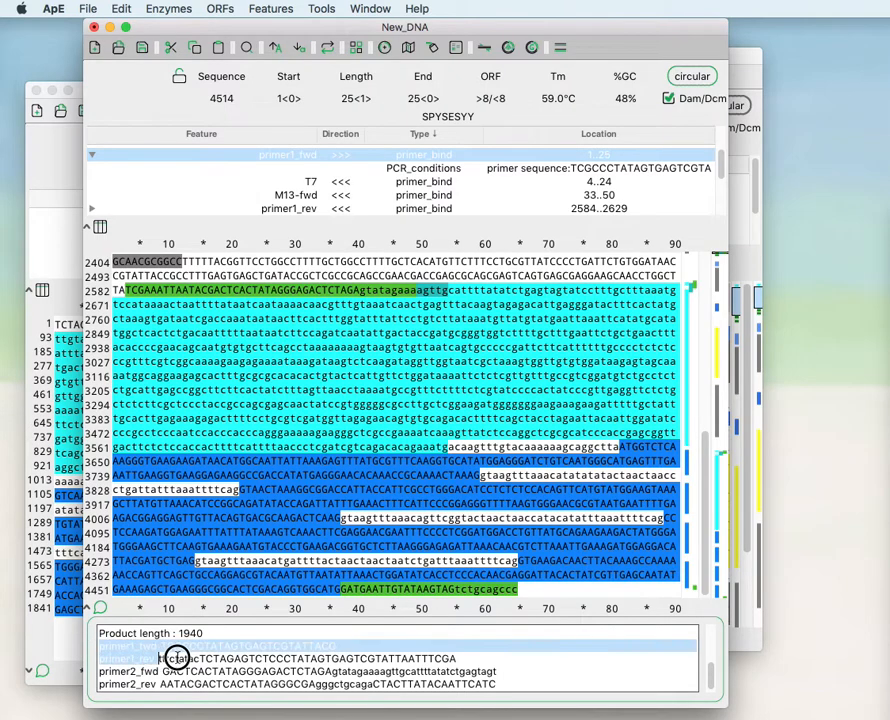
drag(170, 658, 500, 685)
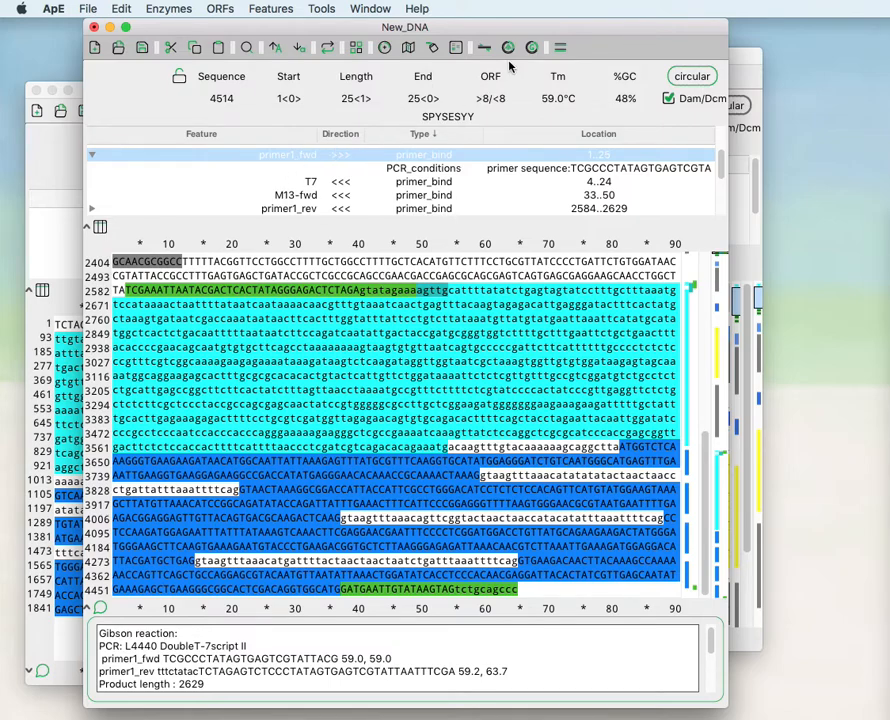
mouse_move(506, 47)
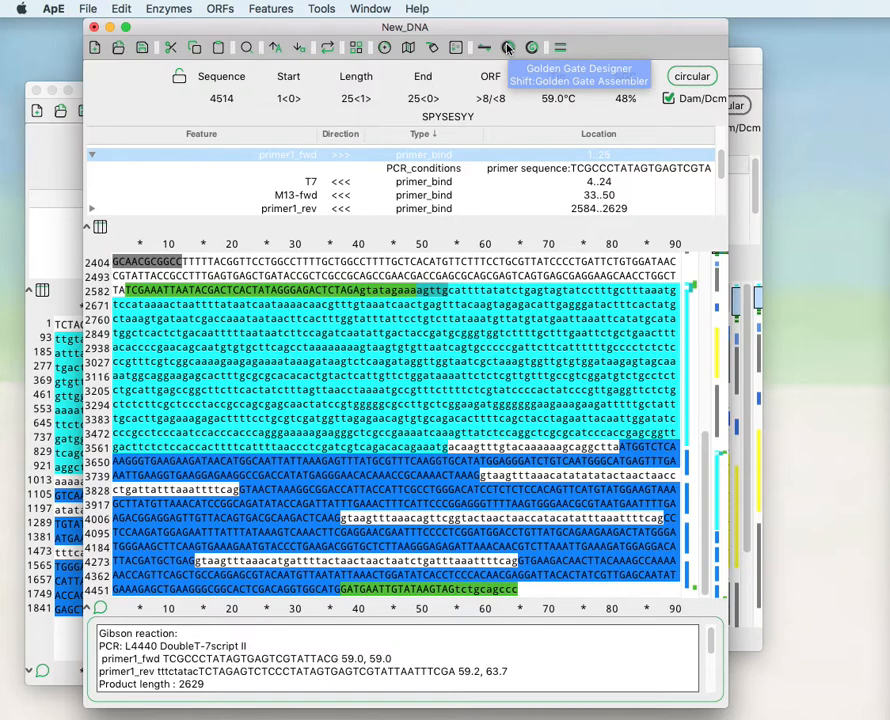
mouse_move(530, 47)
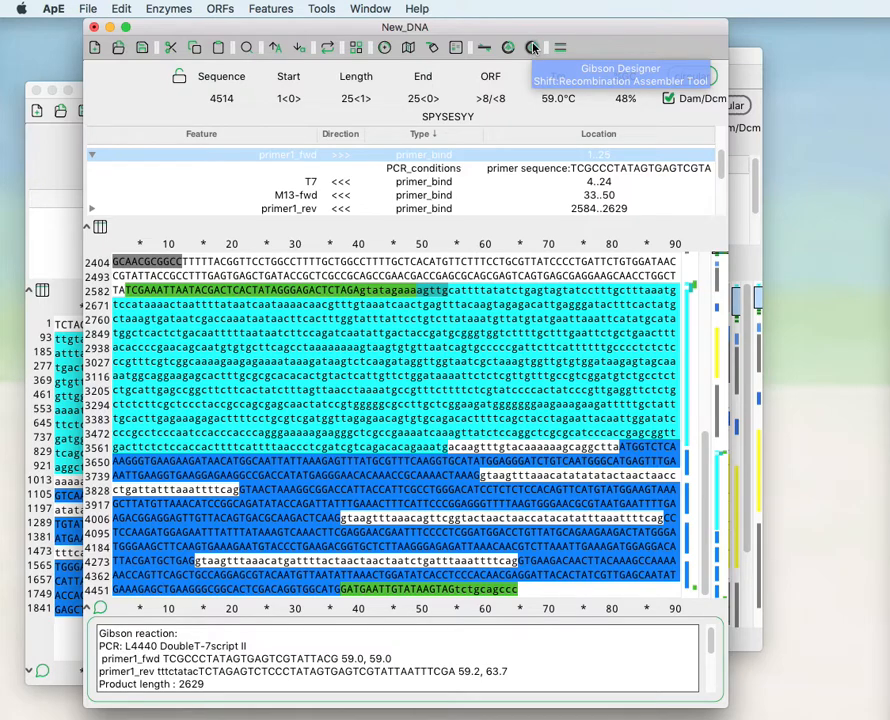
Step: Start a recombination reaction with the BP Reaction (1-2) prototype, amilCP insert and pDONR 221 backbone
click(532, 47)
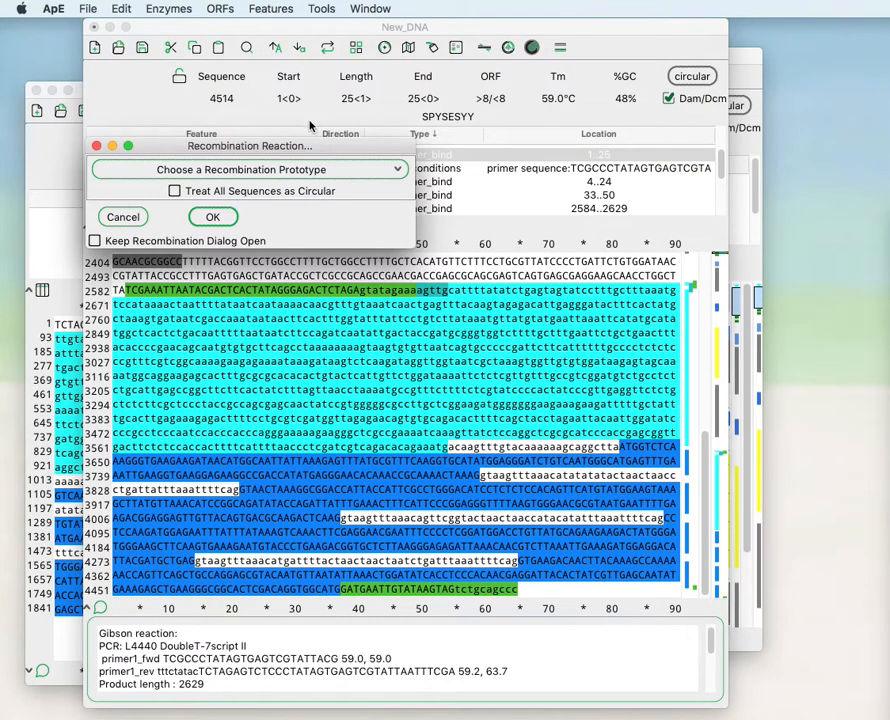
click(245, 169)
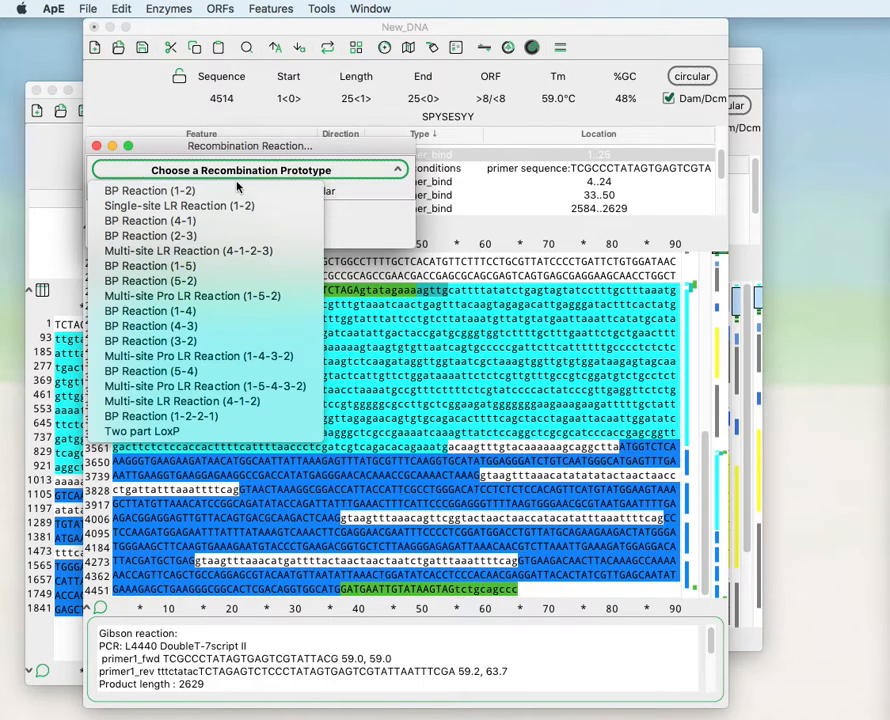
mouse_move(150, 190)
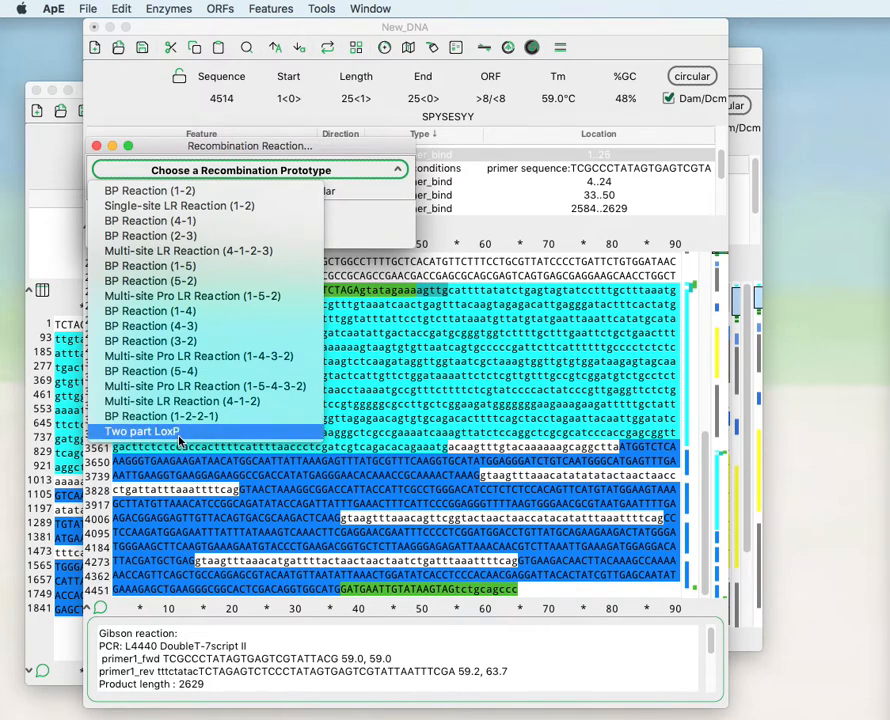
mouse_move(179, 435)
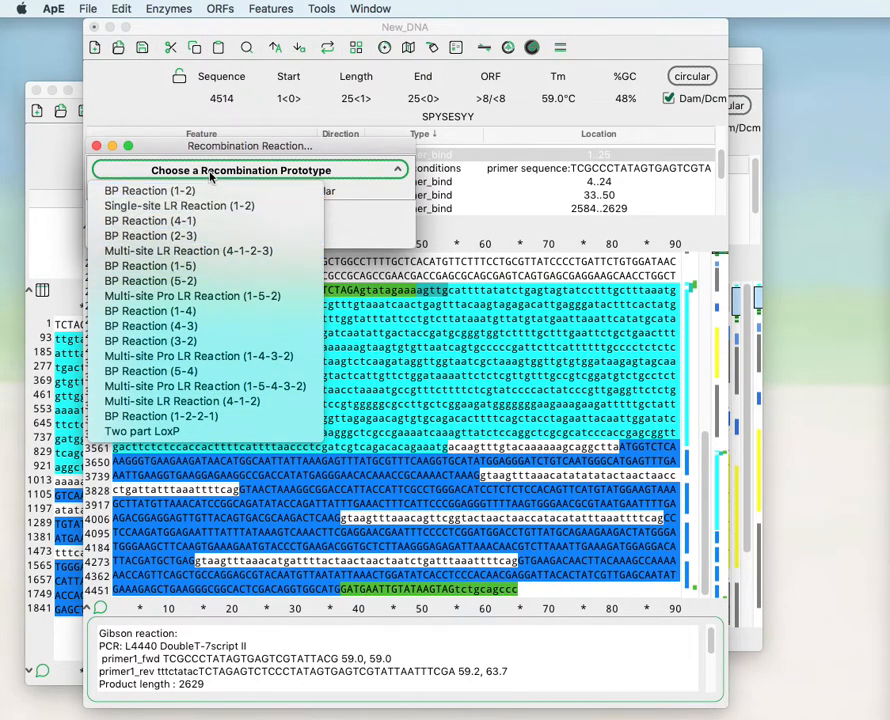
mouse_move(211, 152)
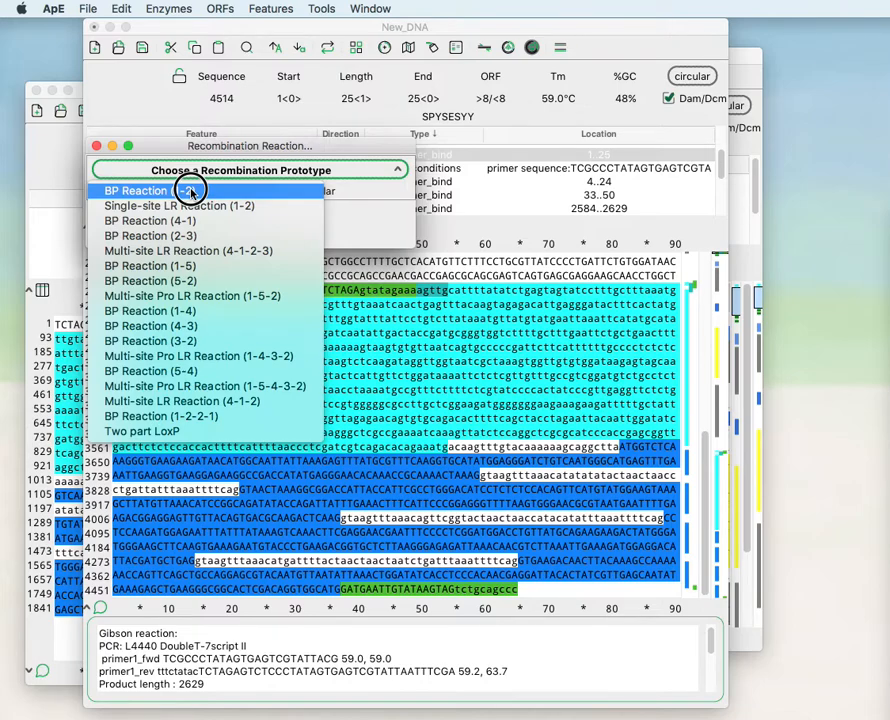
click(149, 220)
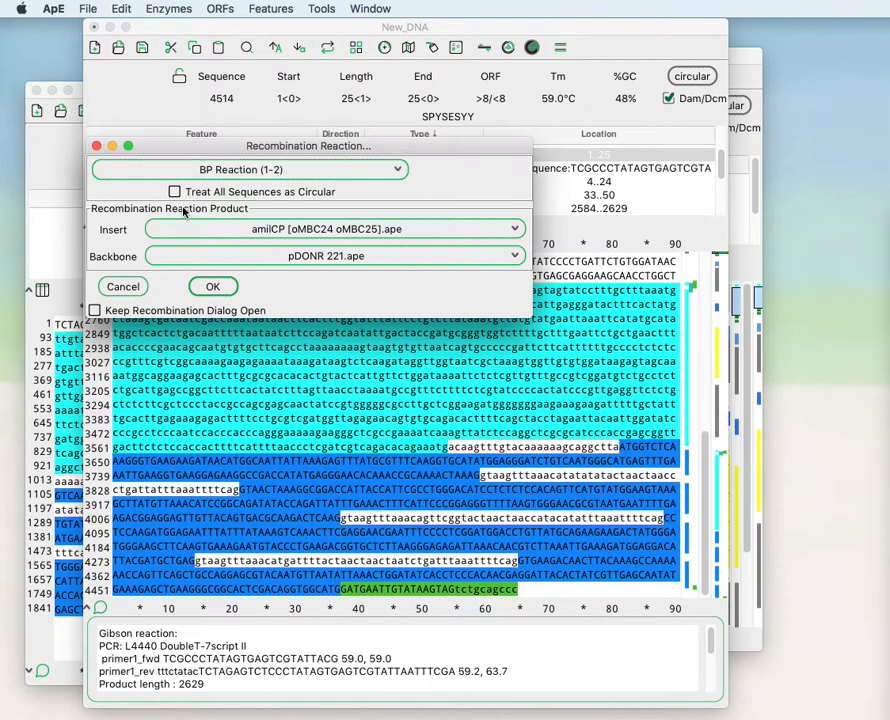
click(174, 191)
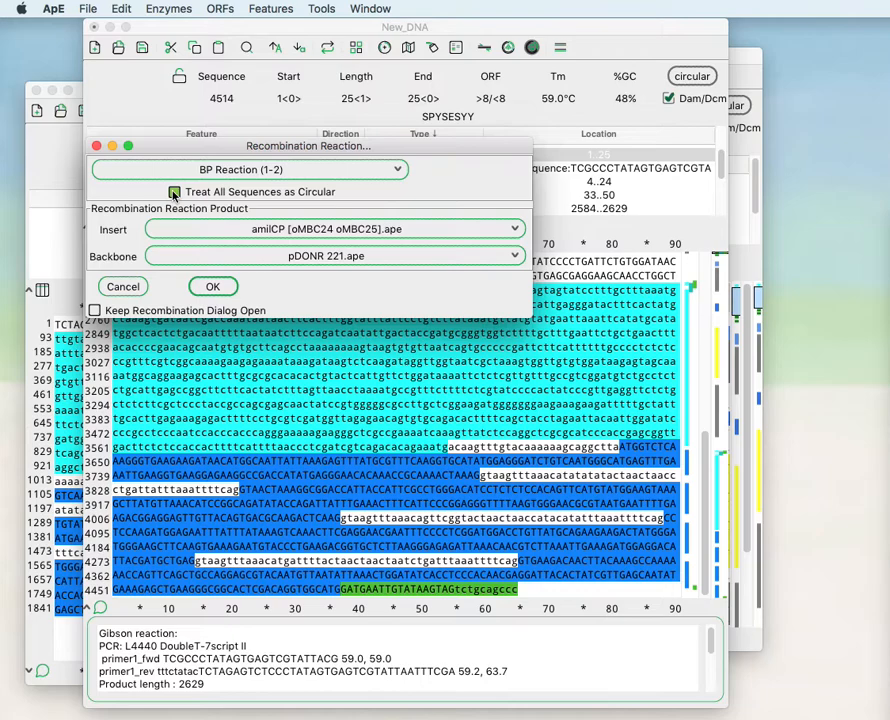
click(173, 191)
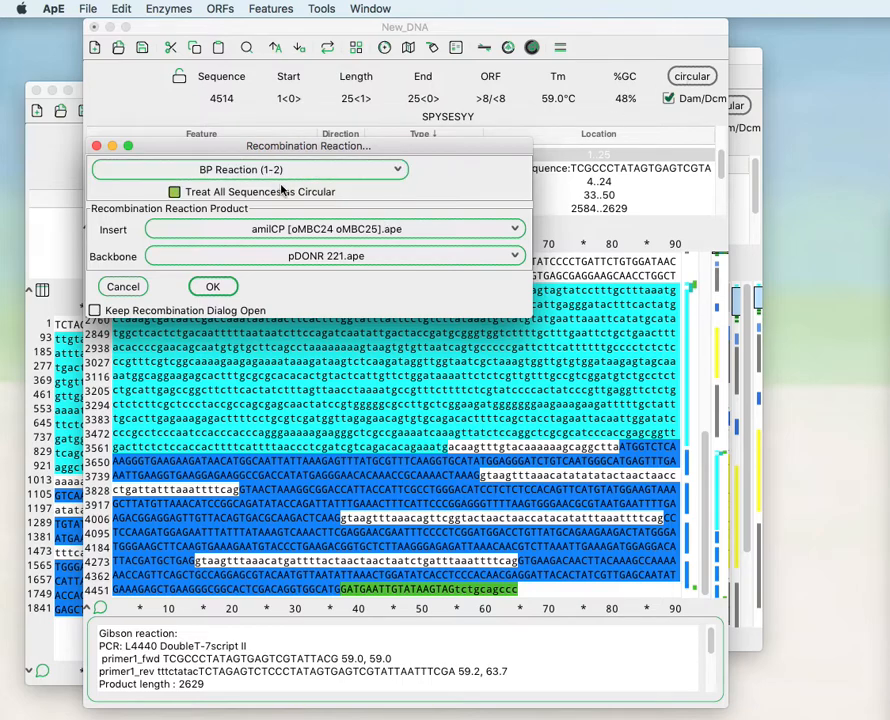
click(167, 191)
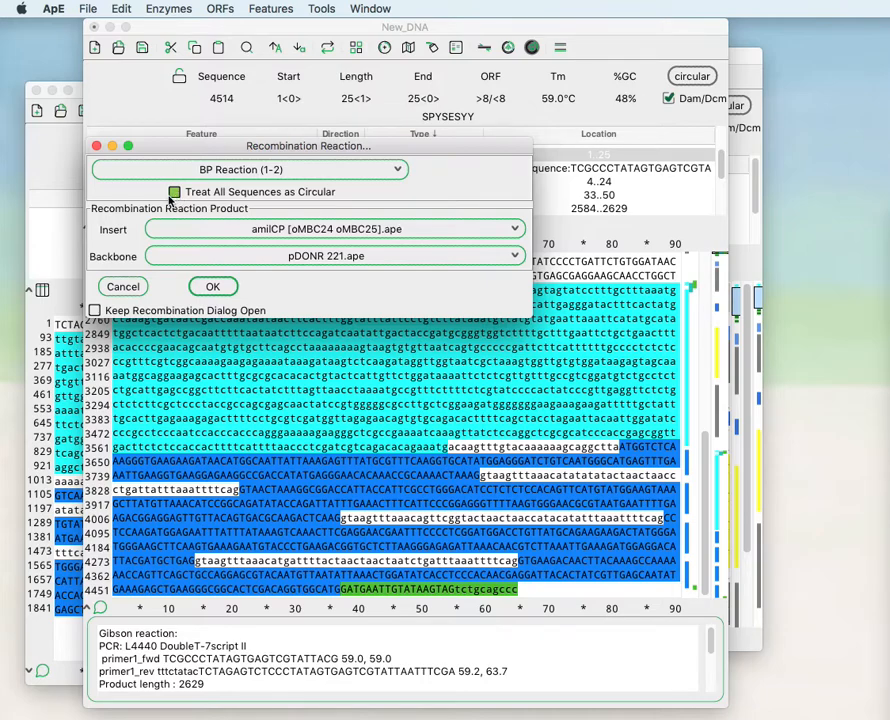
click(174, 191)
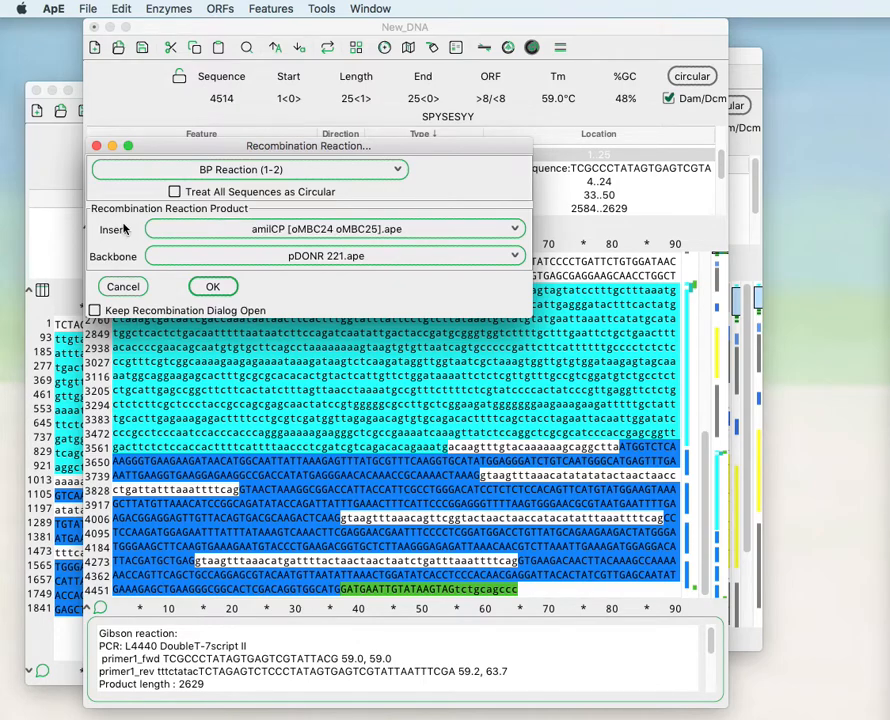
mouse_move(137, 233)
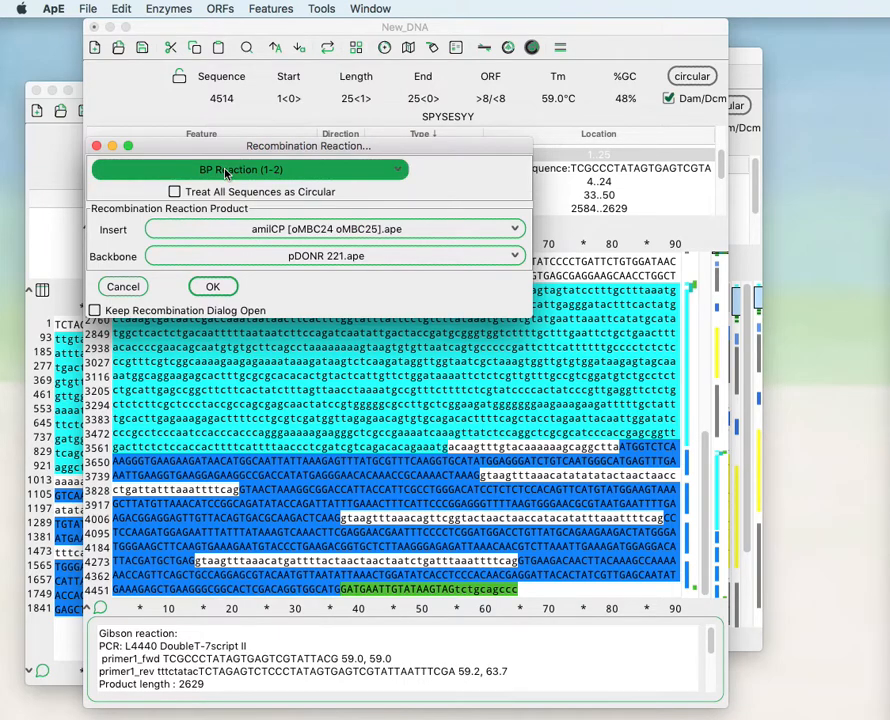
Step: Generate the 3,419-bp BP product New_DNA(1) joining amilCP 13–914 with pDONR 221 2897–651
click(213, 286)
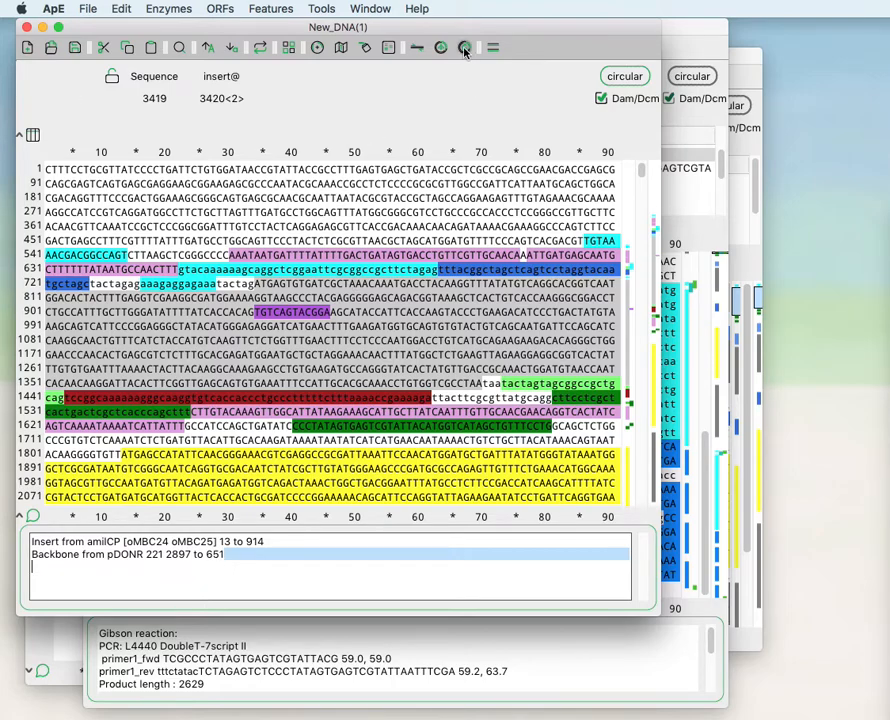
click(320, 8)
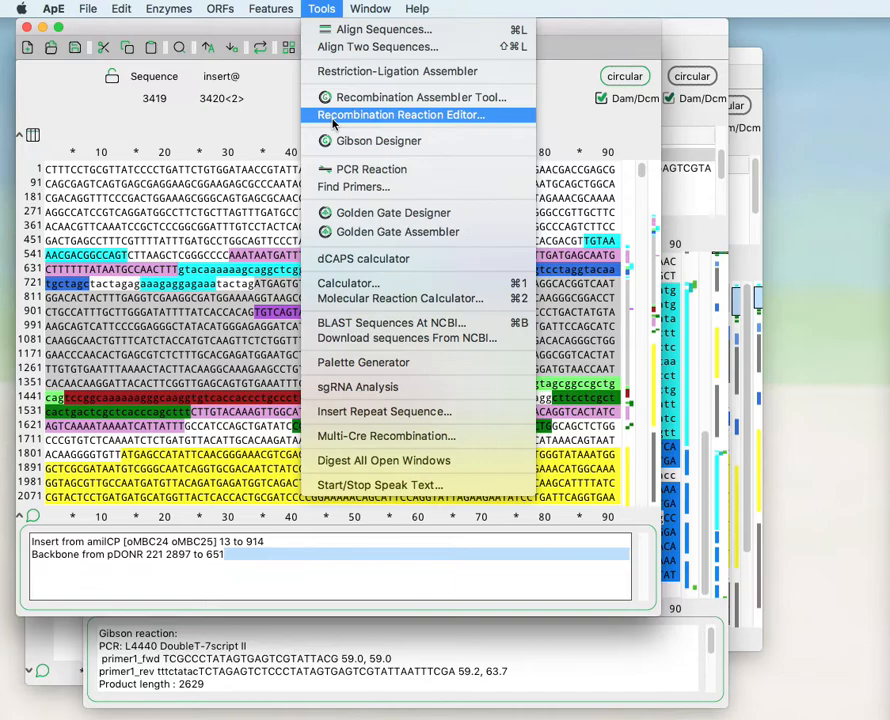
click(401, 114)
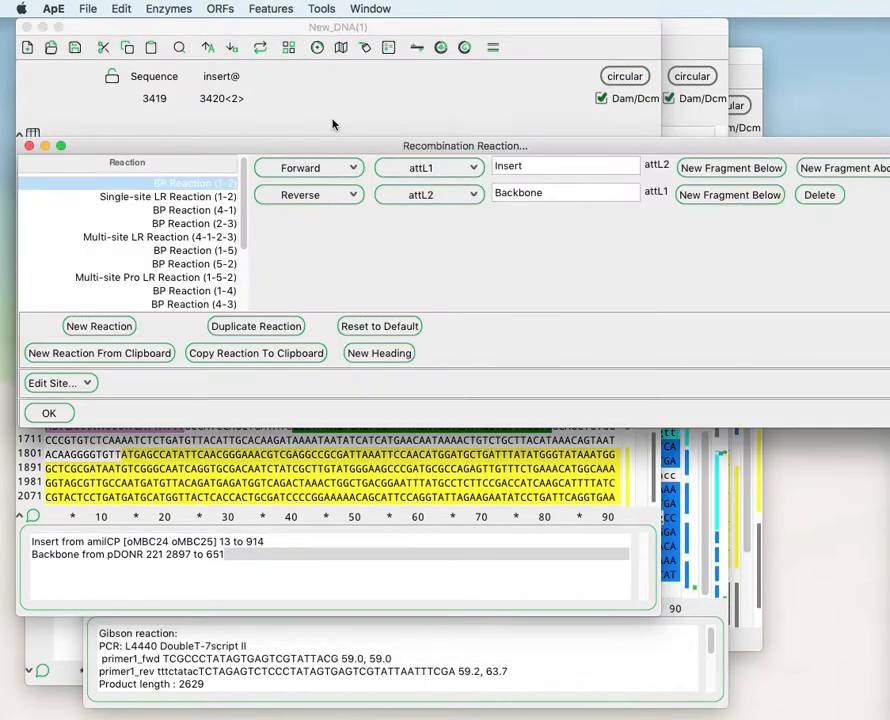
mouse_move(322, 155)
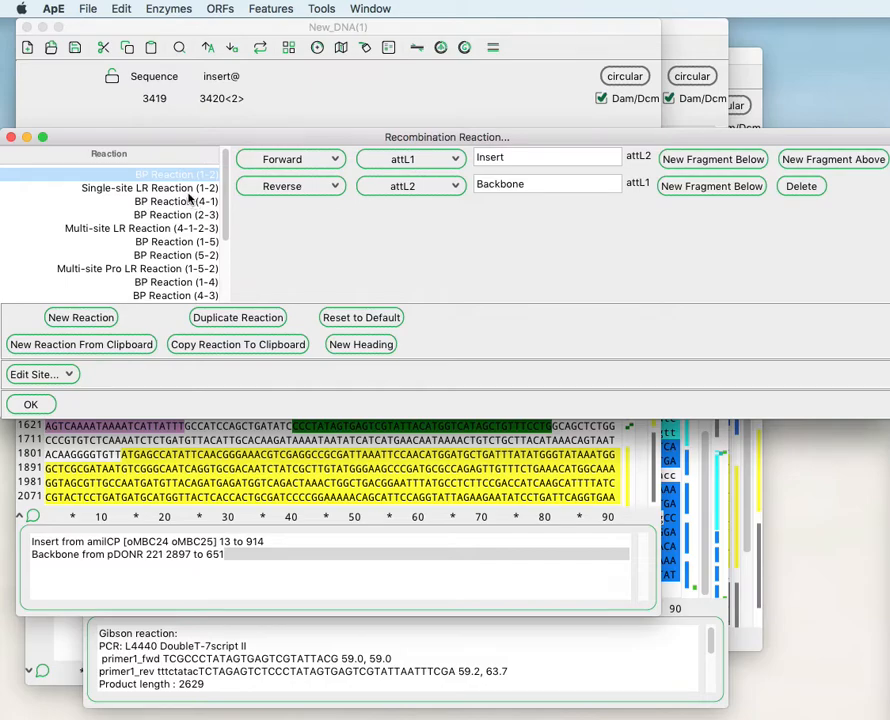
click(175, 201)
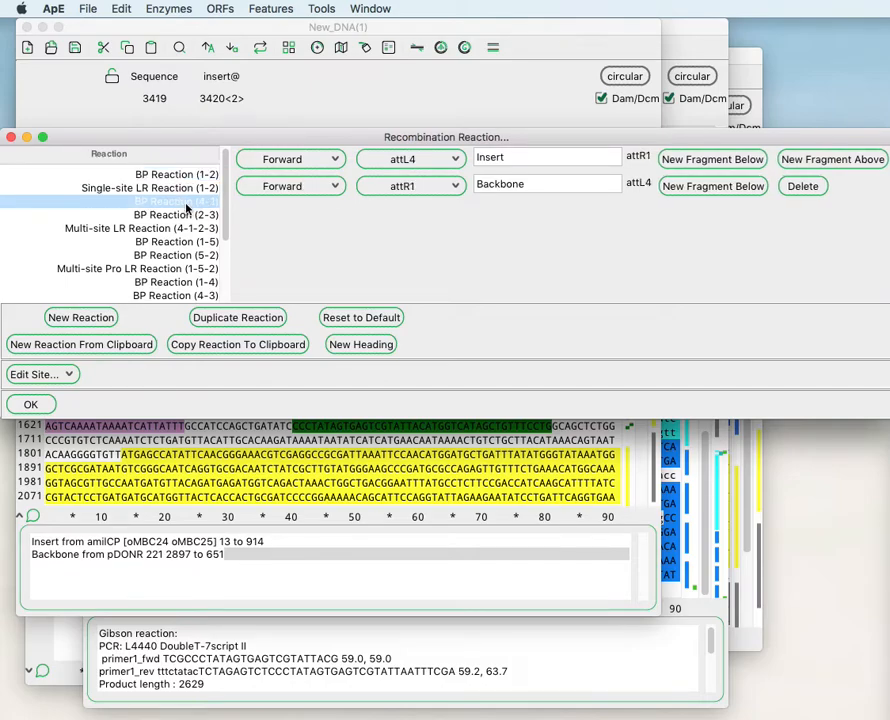
click(132, 228)
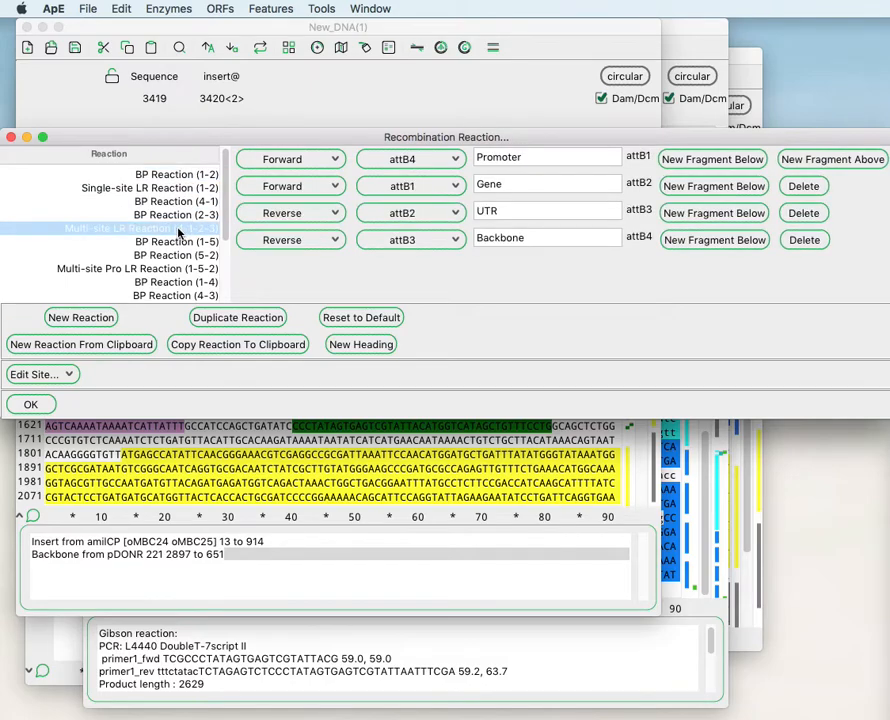
click(176, 201)
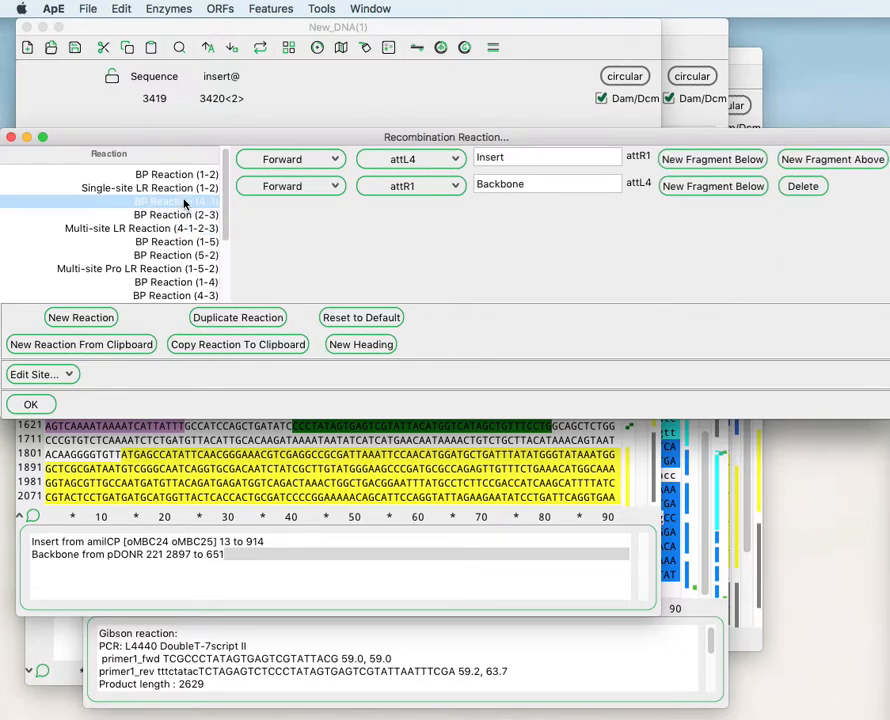
mouse_move(60, 140)
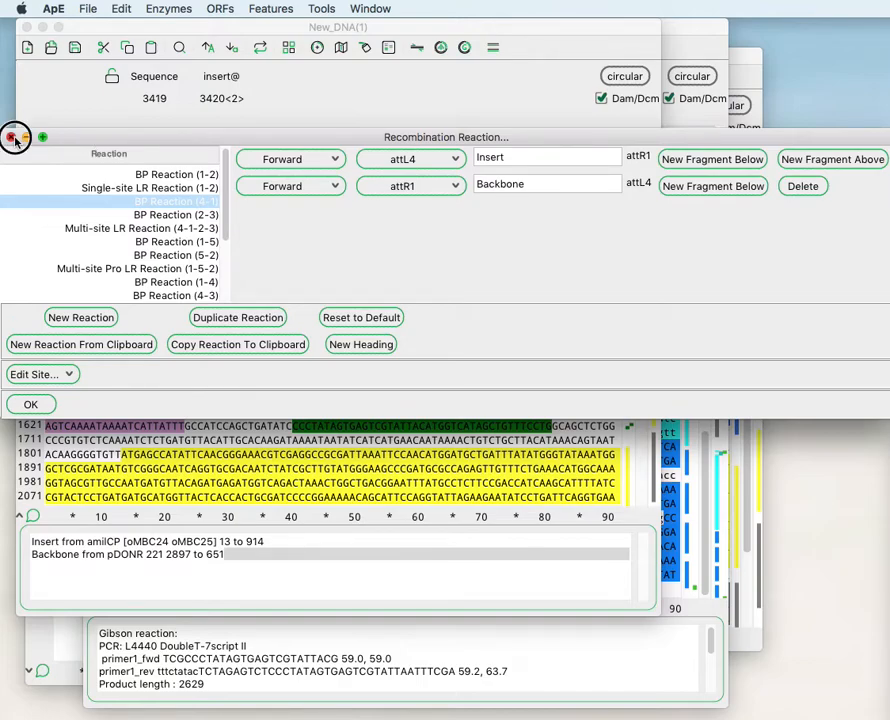
click(31, 404)
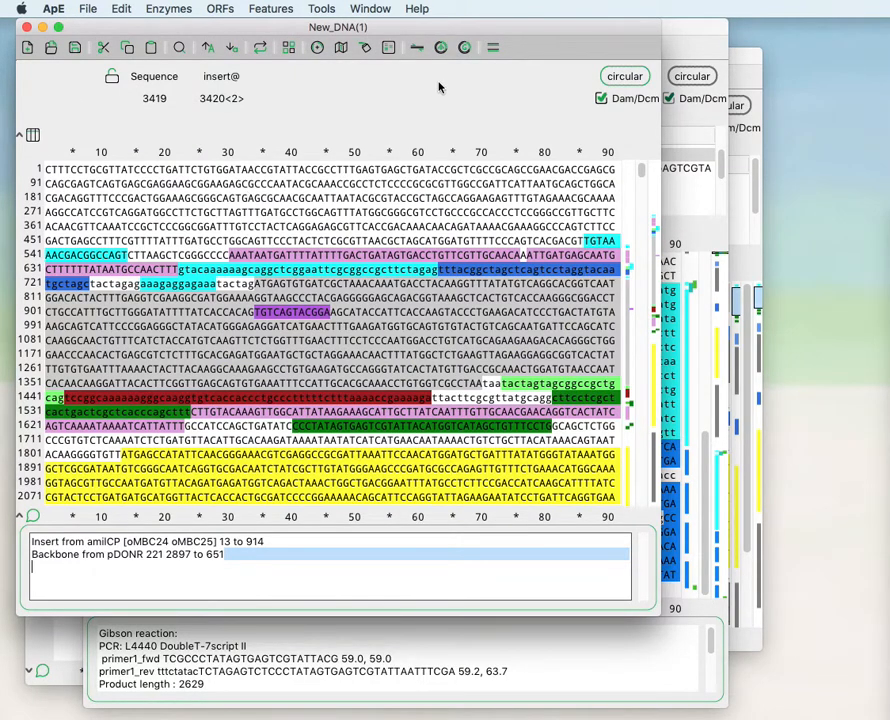
mouse_move(459, 48)
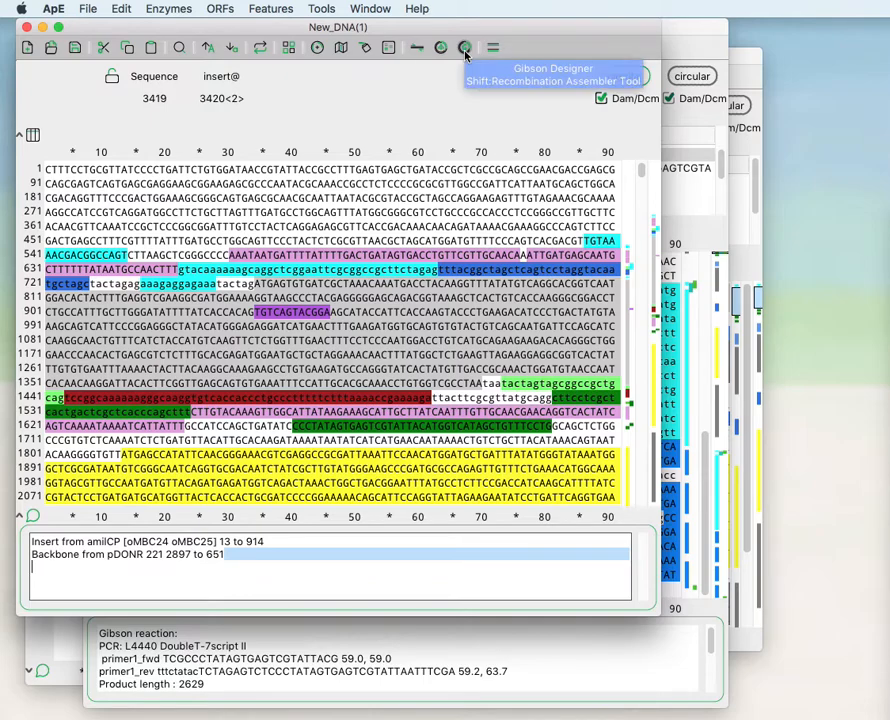